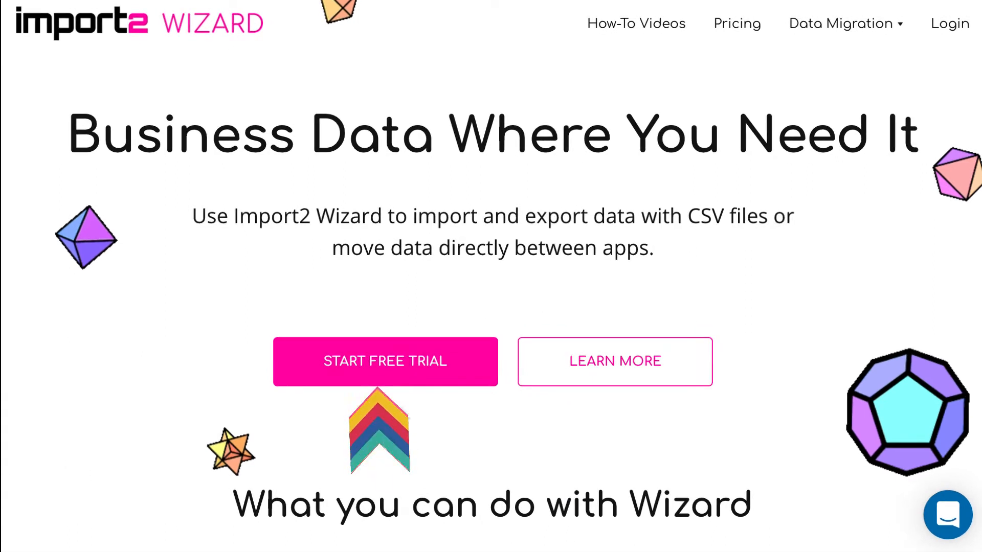
Sign up for an Import2 free trial with name, email and password
click(385, 361)
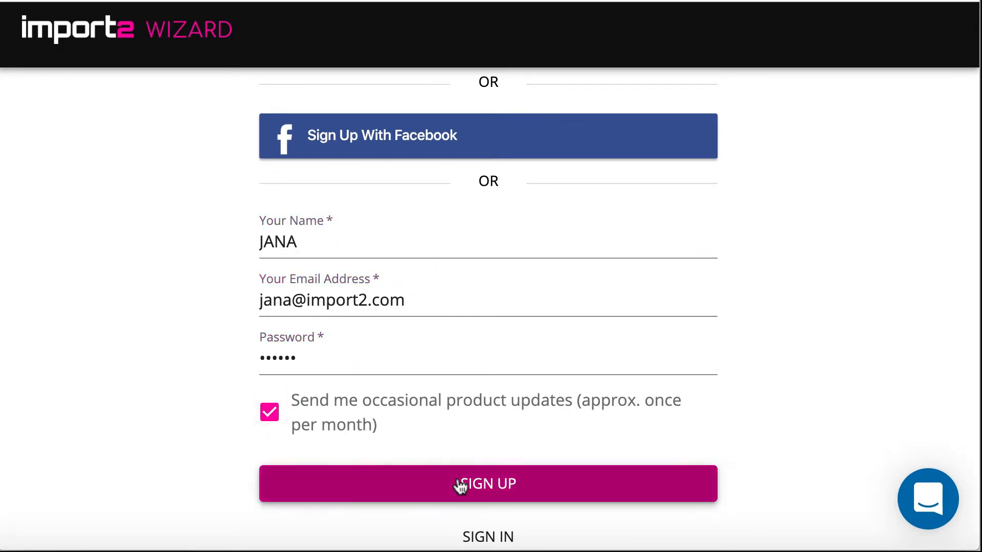
click(488, 483)
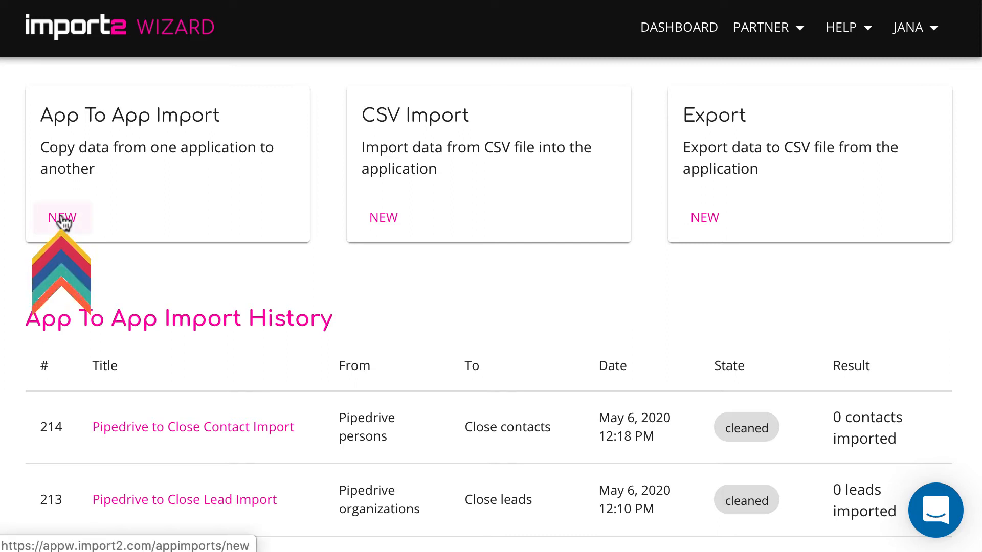
Start a new app-to-app import from Pipedrive to Close
click(61, 218)
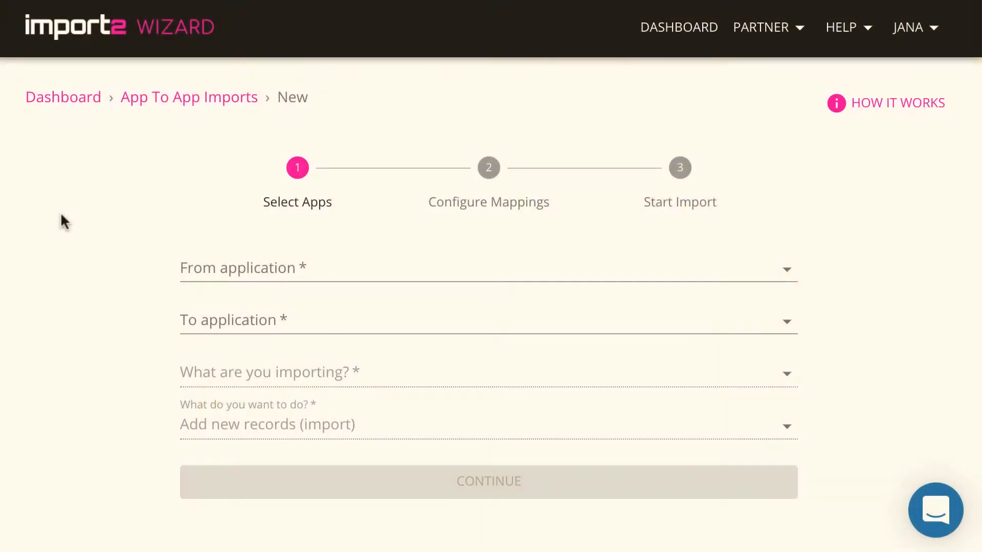
click(487, 268)
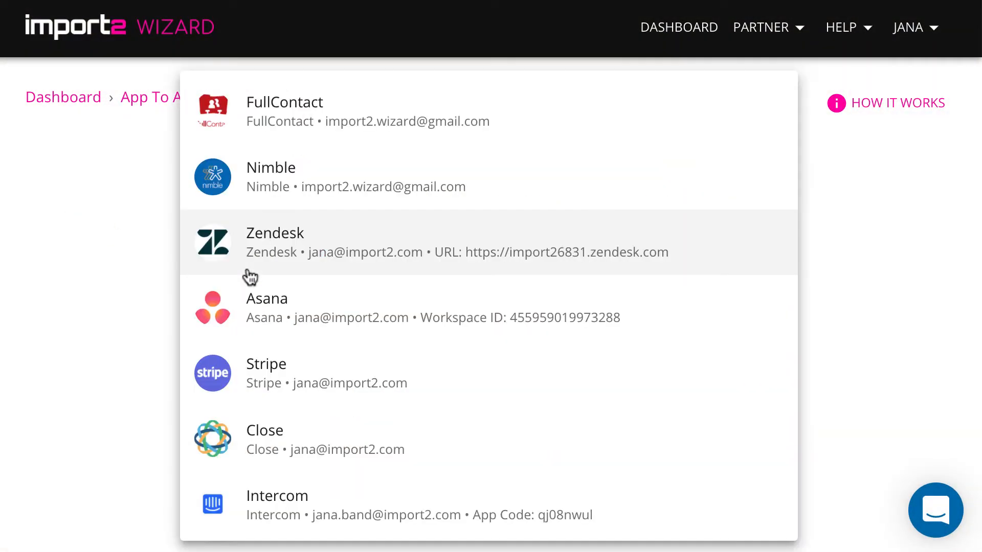
mouse_move(415, 326)
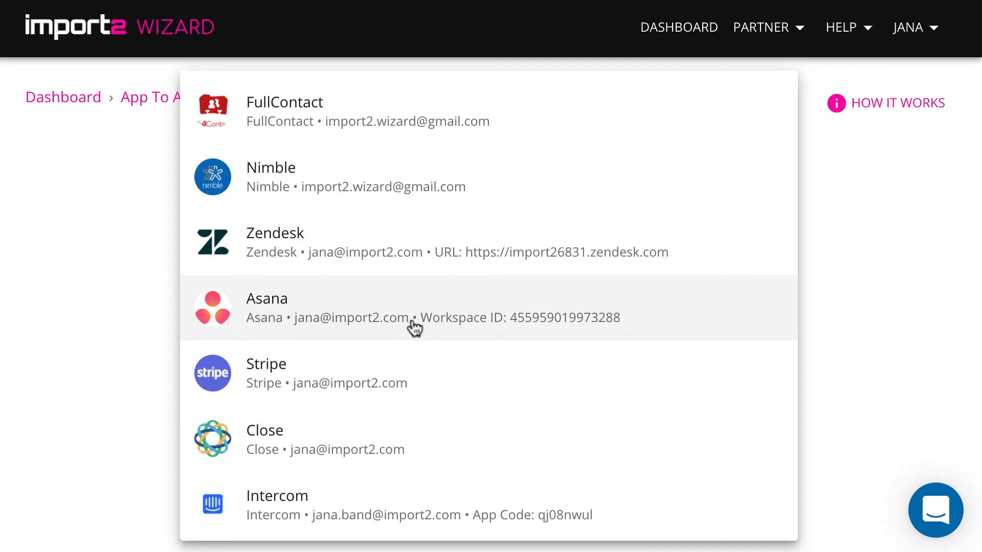
scroll(down, 3)
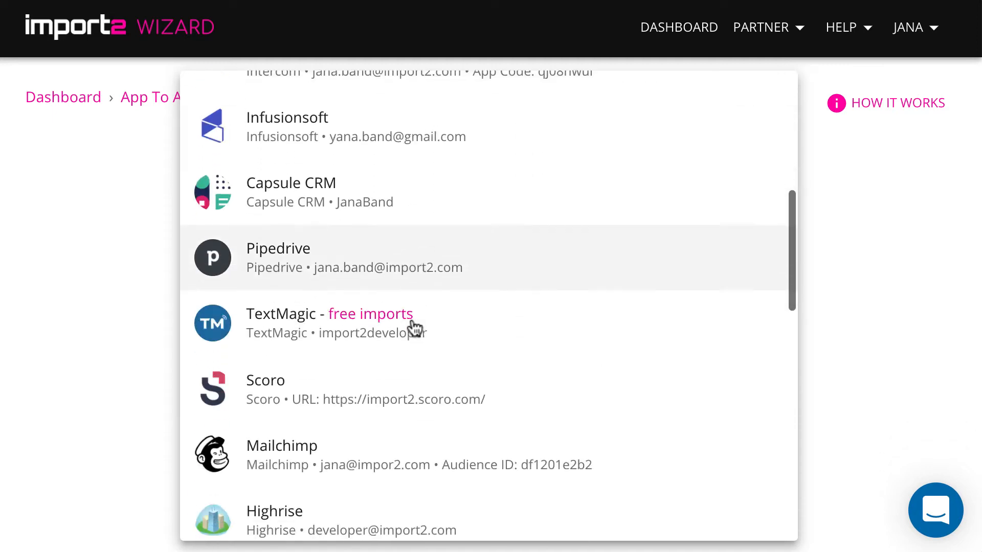
scroll(down, 3)
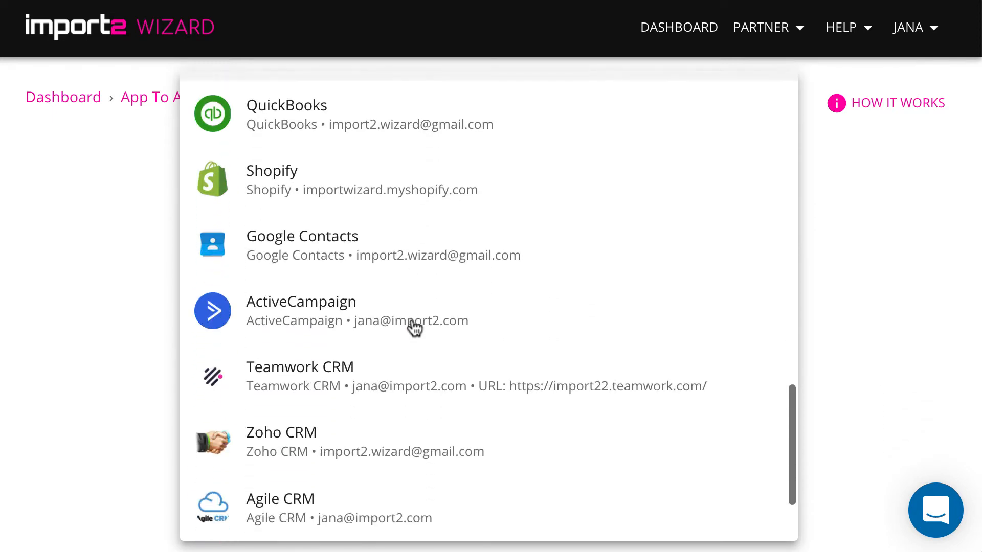
scroll(down, 3)
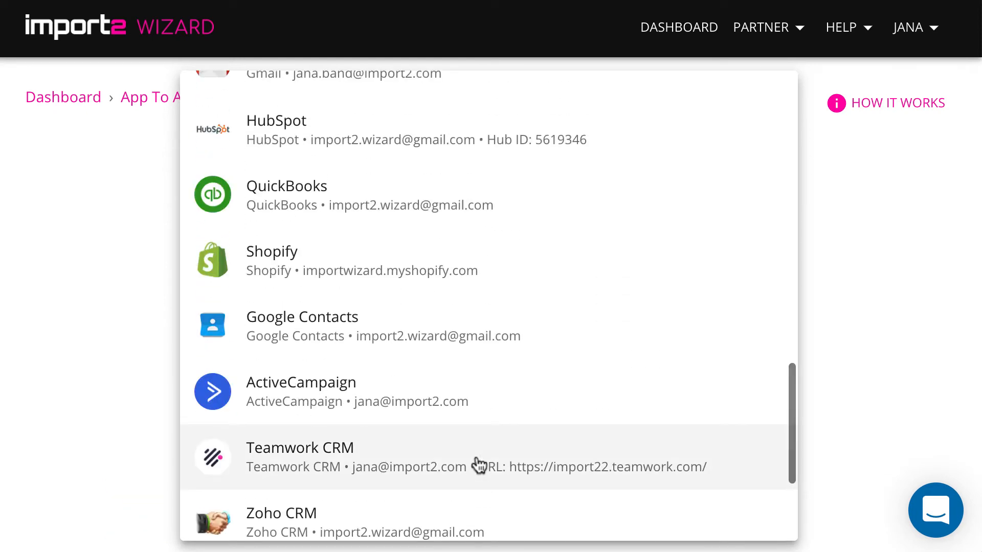
scroll(down, 3)
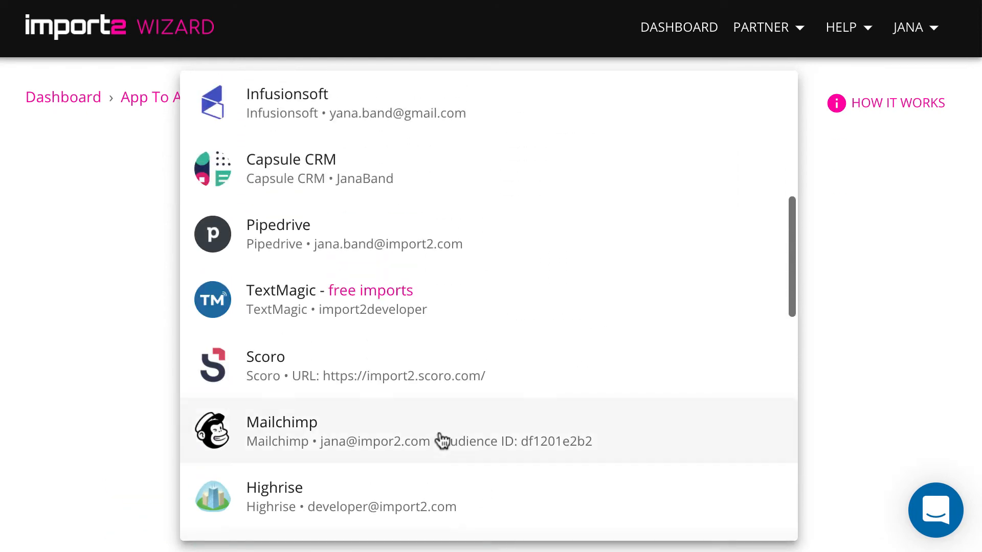
scroll(down, 3)
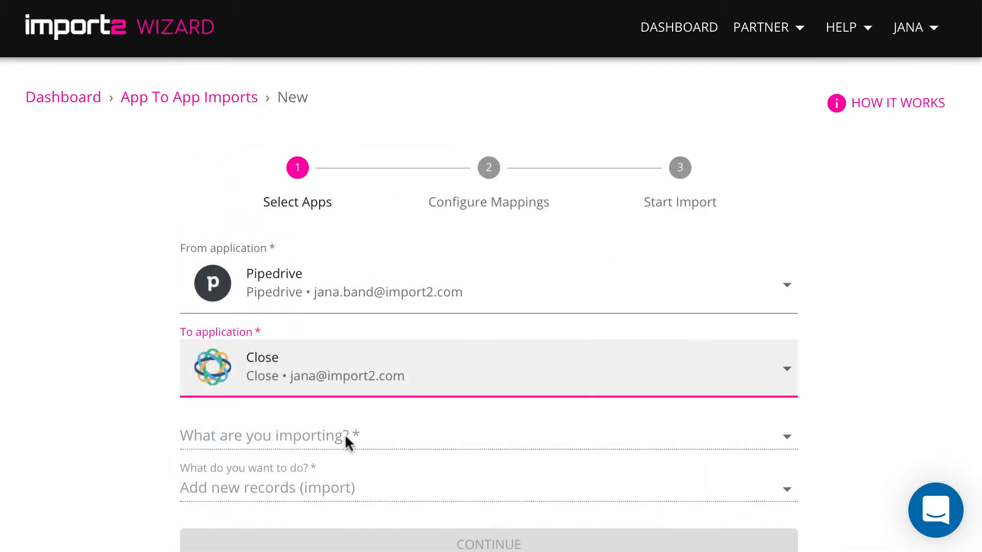
Import Organizations as Leads, keeping Add new records as the mode
click(488, 436)
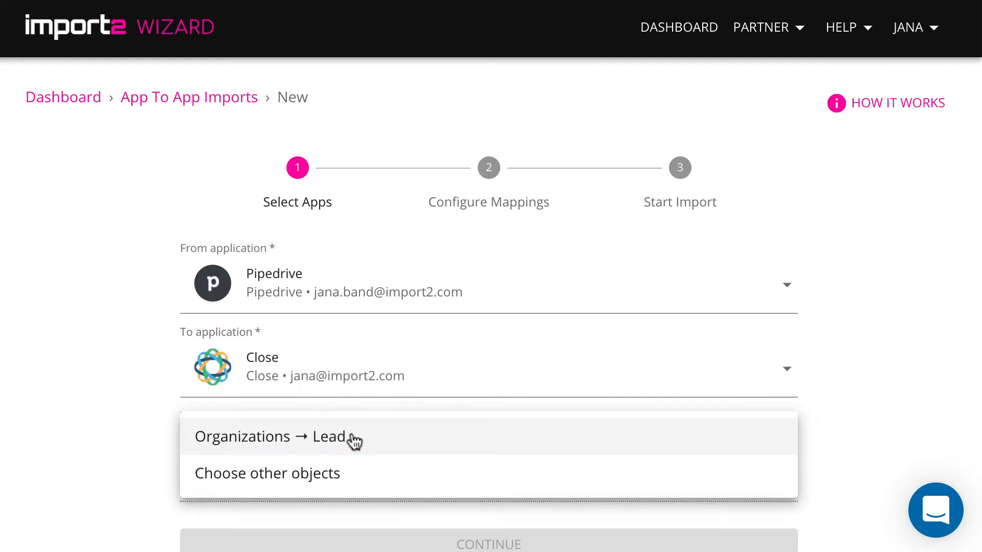
mouse_move(377, 440)
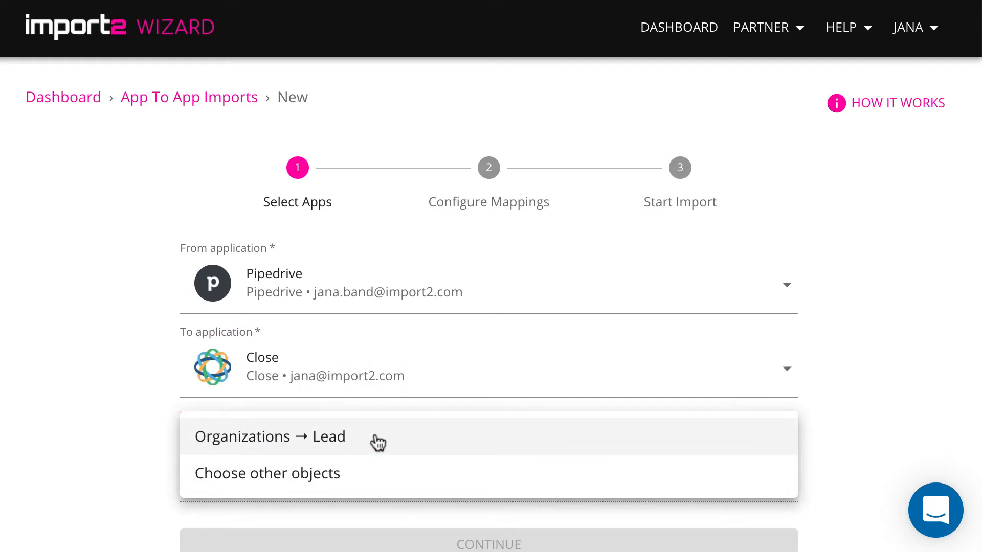
click(270, 436)
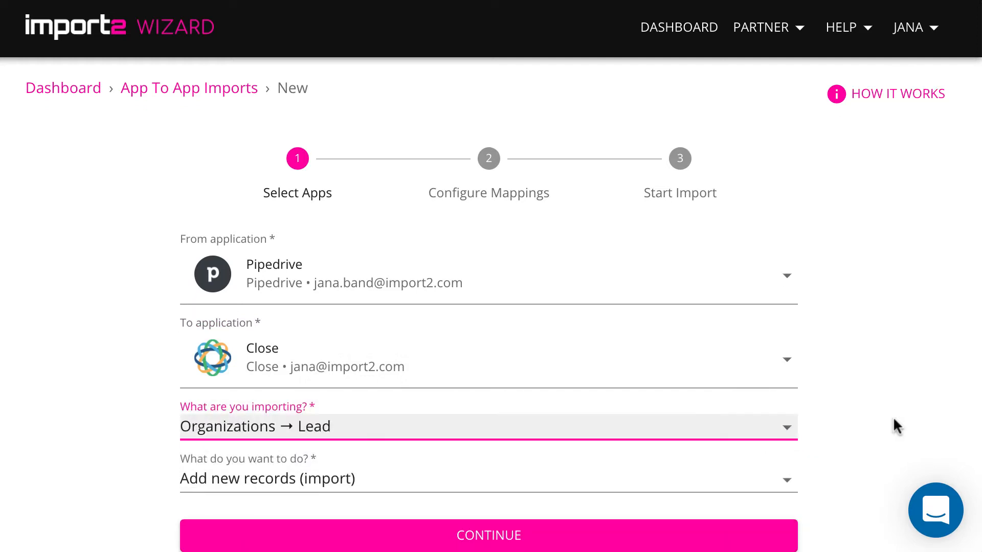
click(489, 478)
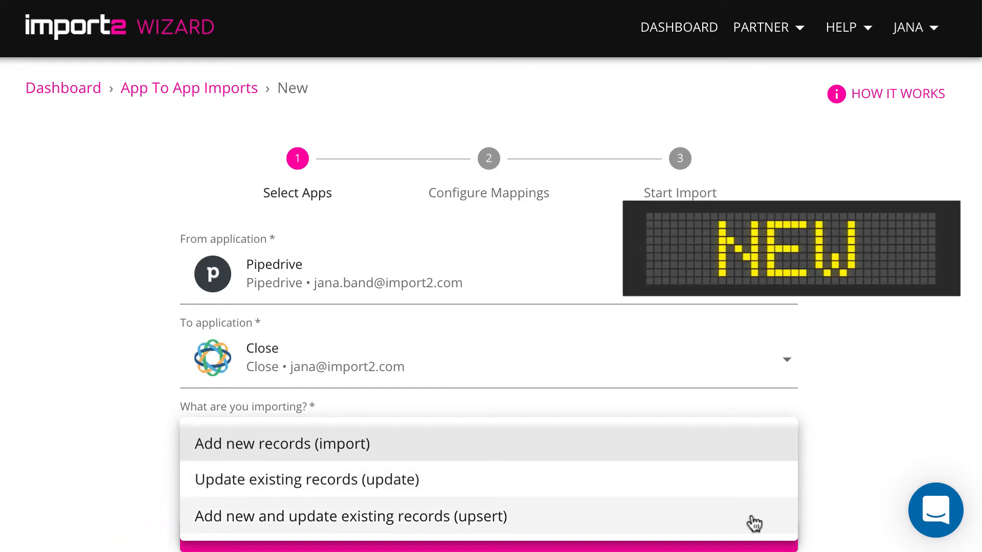
click(281, 443)
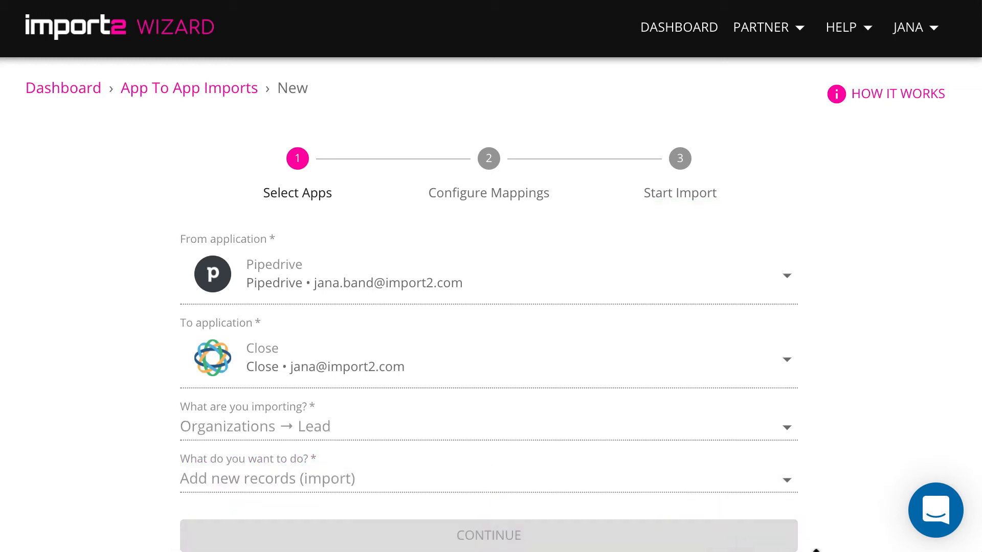
Map the Pipedrive Industry field to the Close Industry field
click(488, 535)
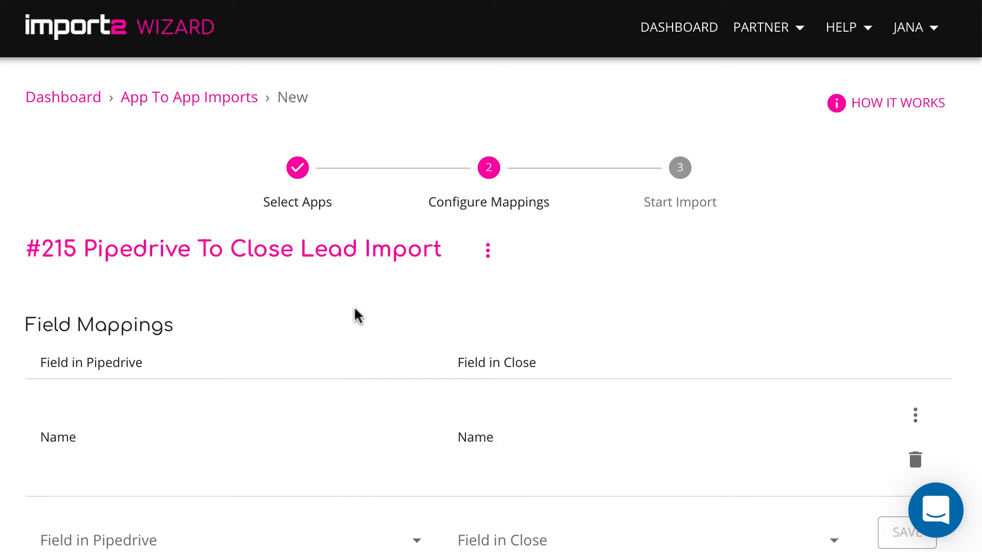
scroll(down, 3)
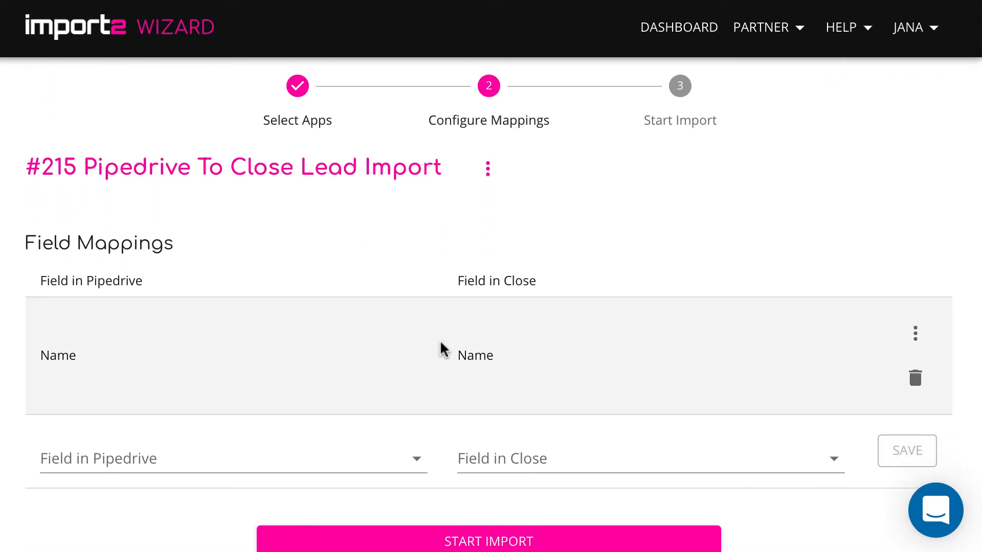
click(234, 458)
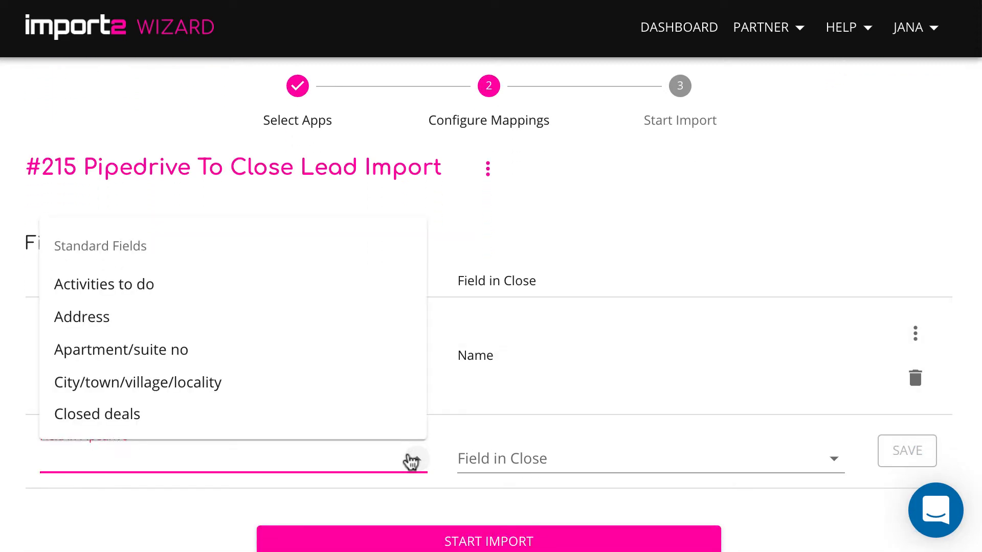
scroll(down, 3)
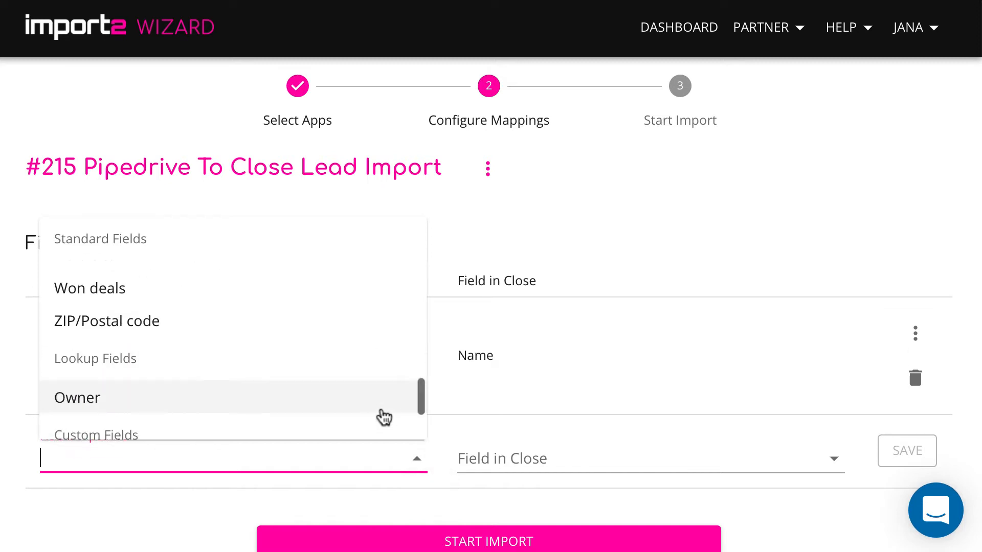
text(Industry)
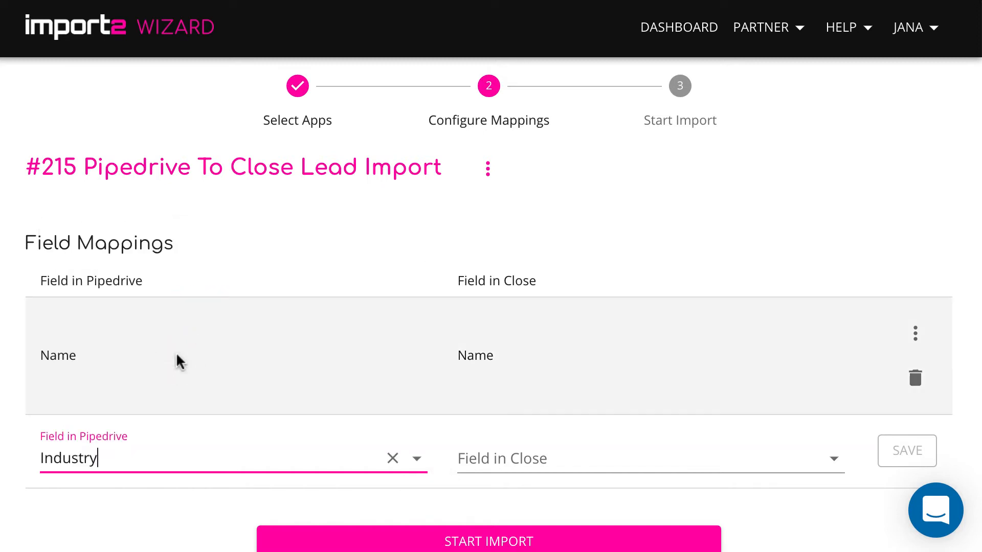
click(647, 458)
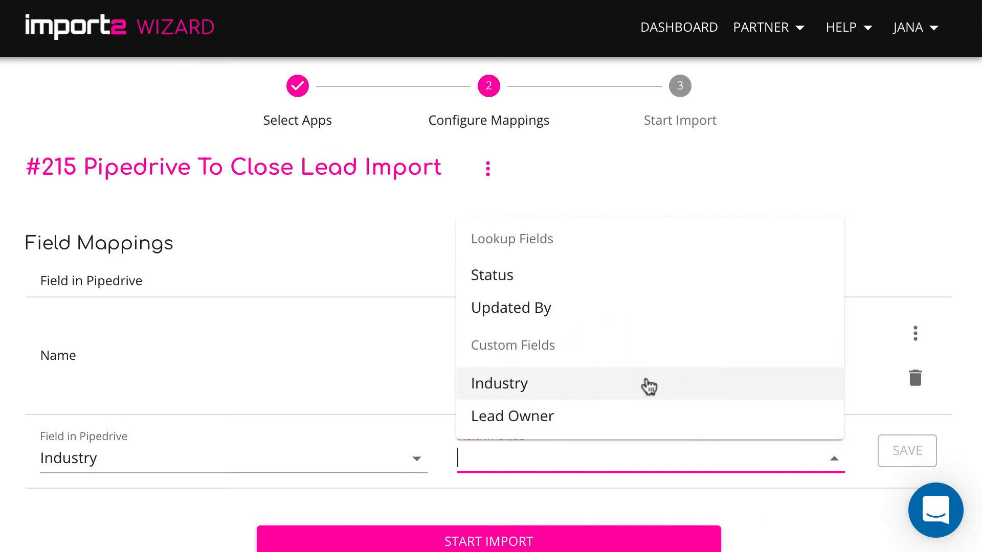
click(499, 382)
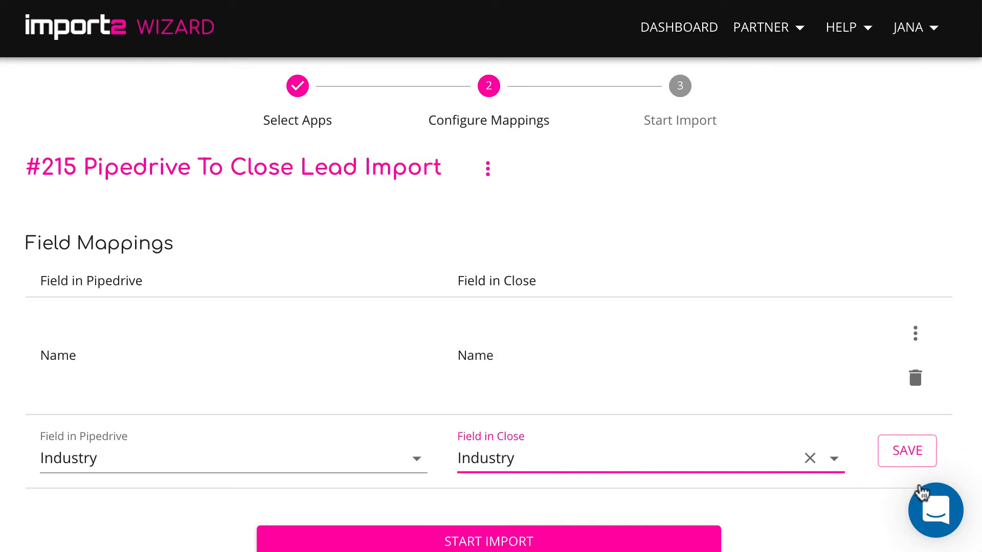
click(906, 450)
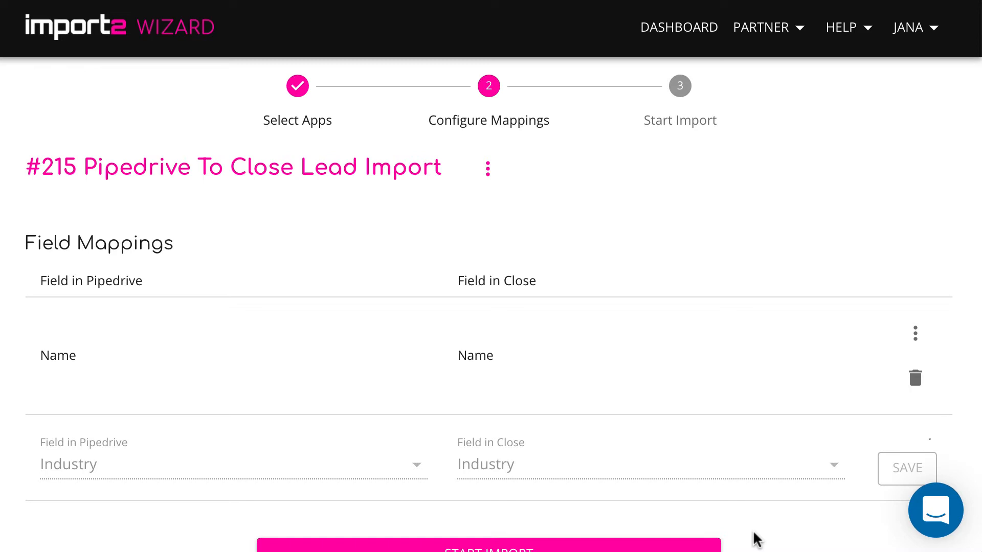
Launch the Pipedrive-to-Close lead import from the bottom of the mappings
scroll(down, 3)
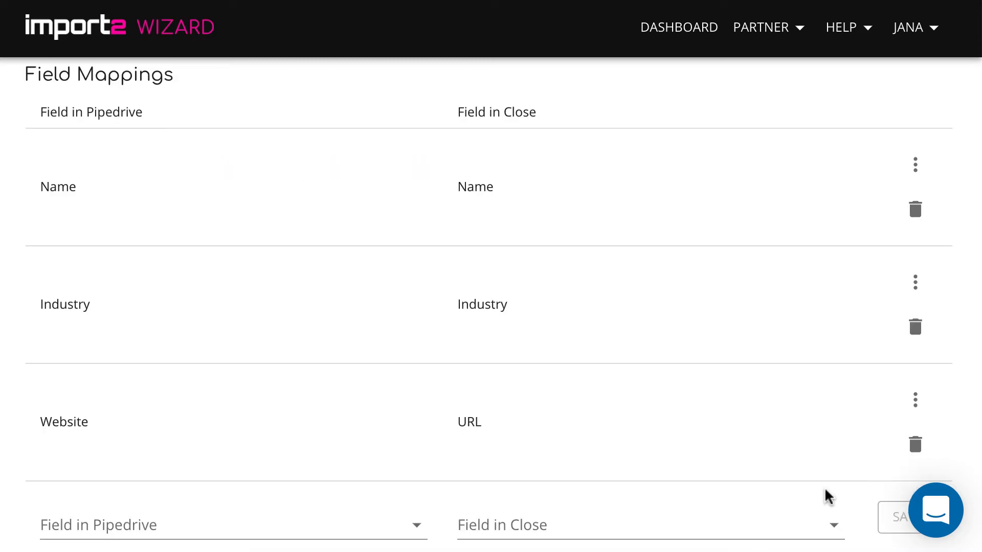
scroll(down, 3)
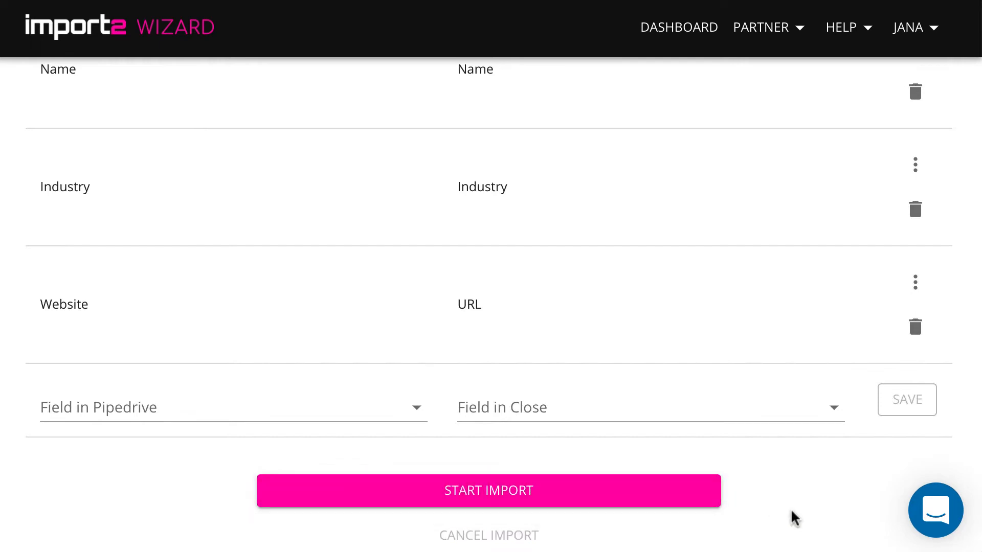
click(488, 490)
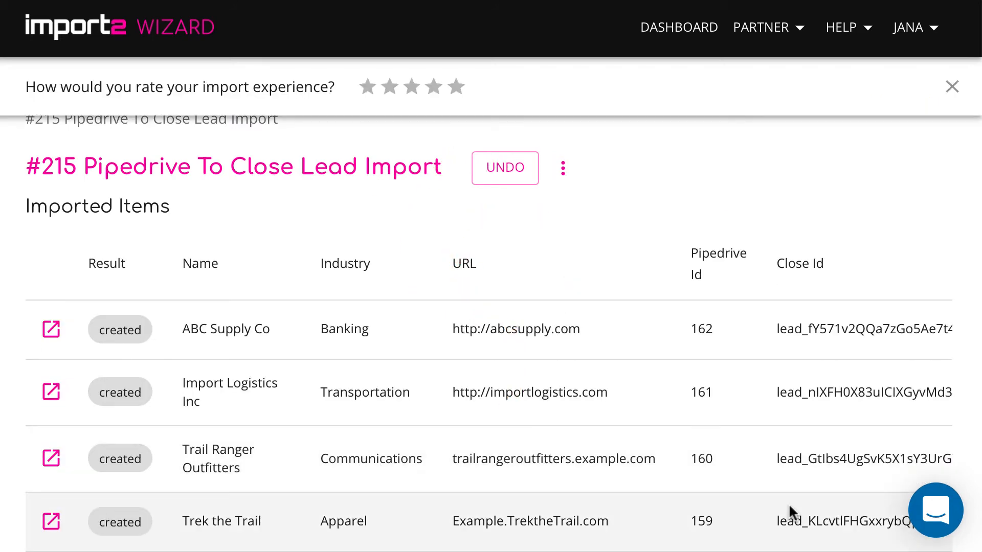
mouse_move(51, 329)
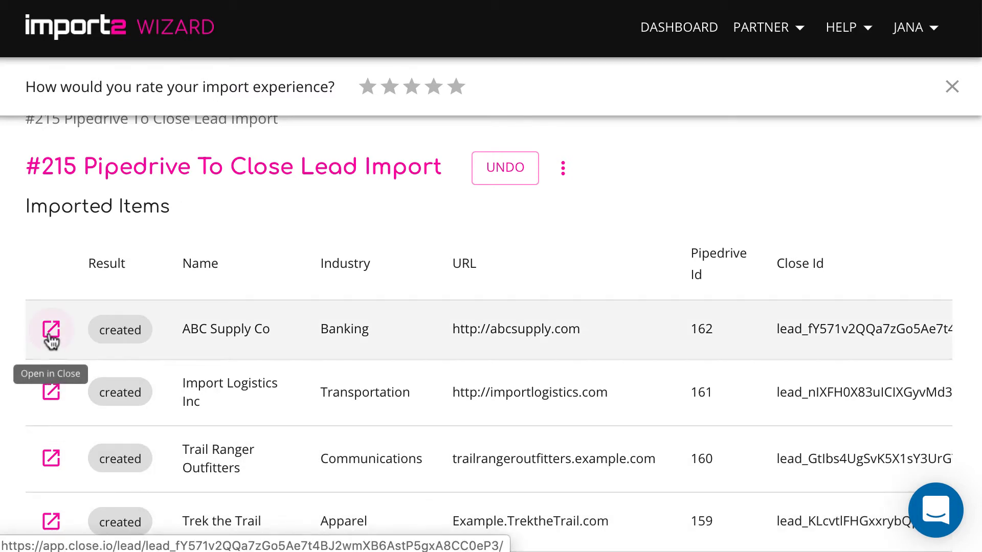
Open the imported ABC Supply Co lead in Close
click(51, 329)
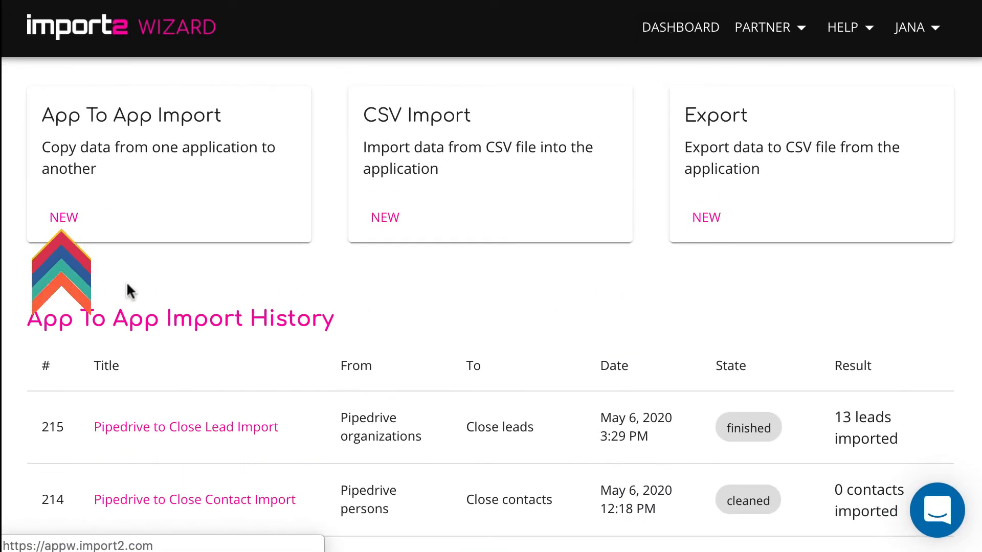
Create a Pipedrive-to-Close import updating existing Contacts from People records
click(64, 217)
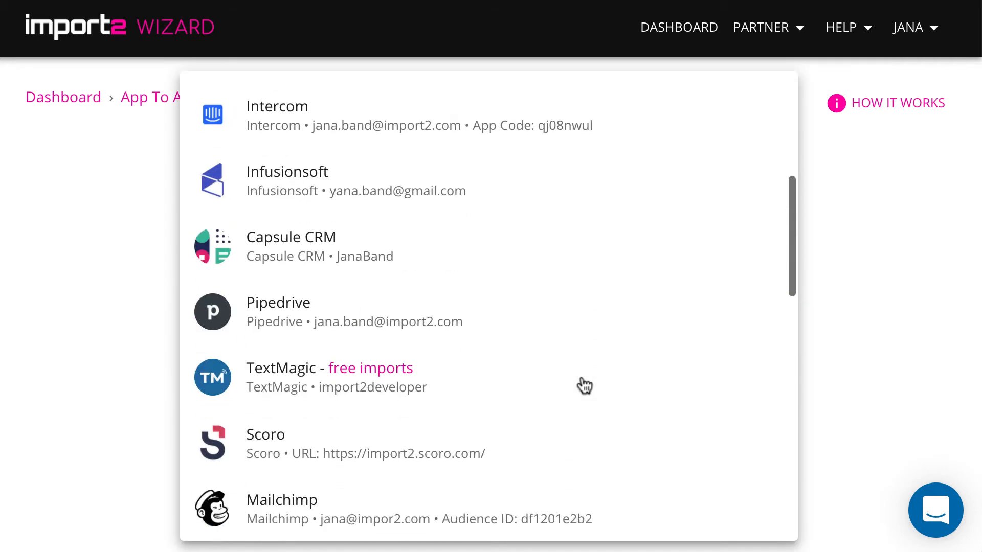
click(278, 312)
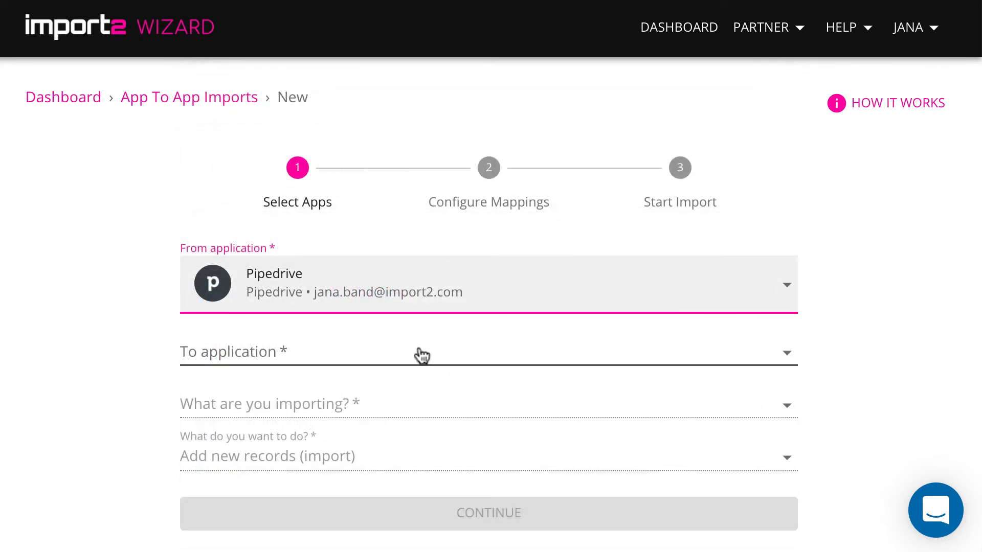
click(488, 351)
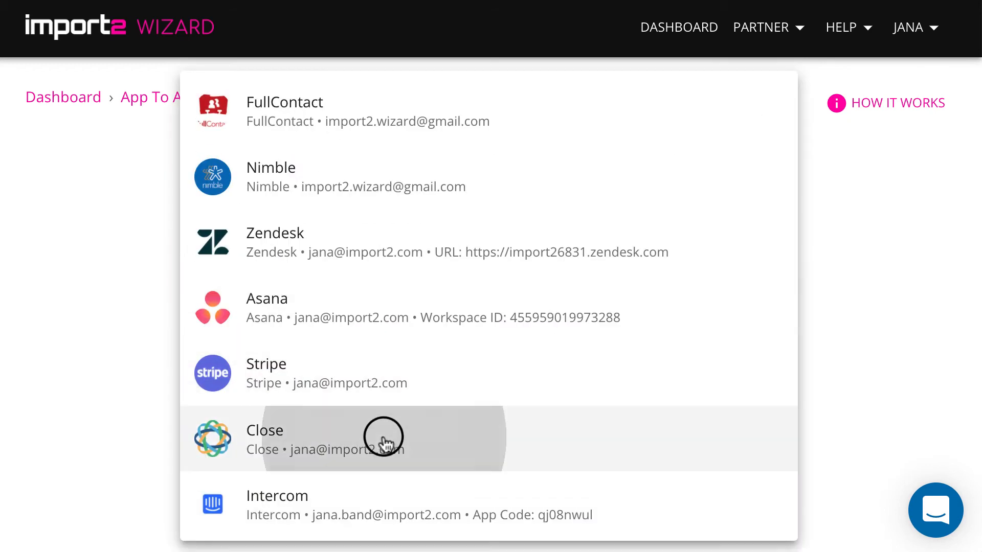
click(384, 436)
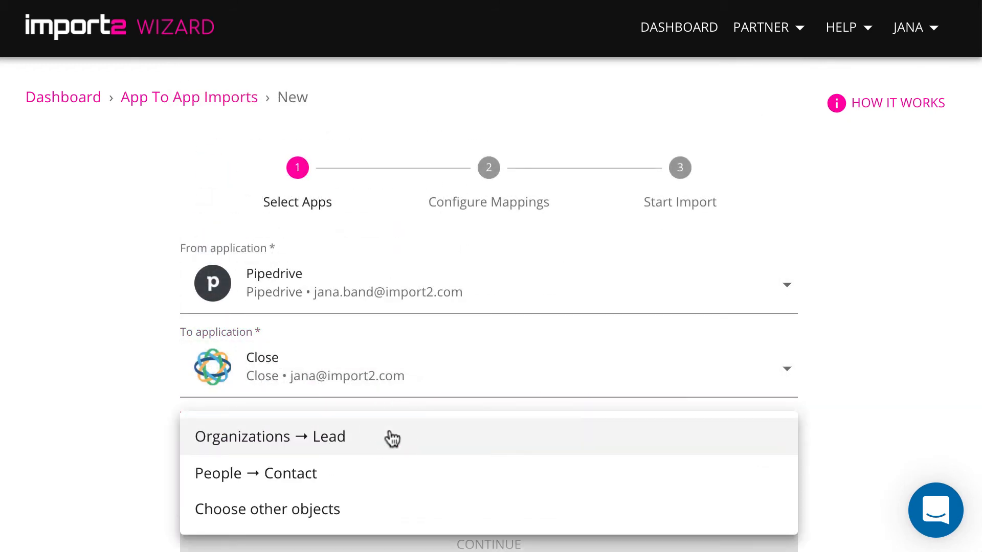
click(256, 473)
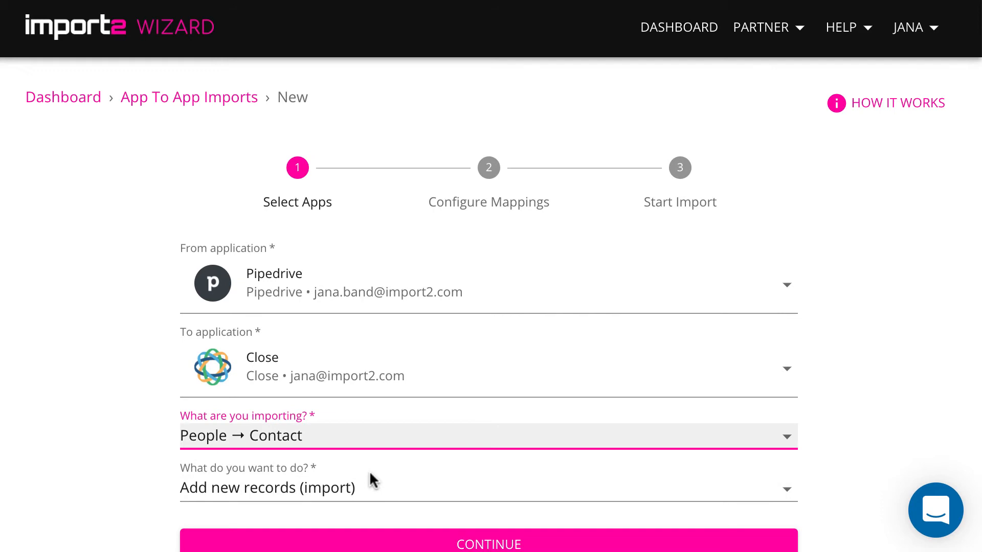
click(488, 488)
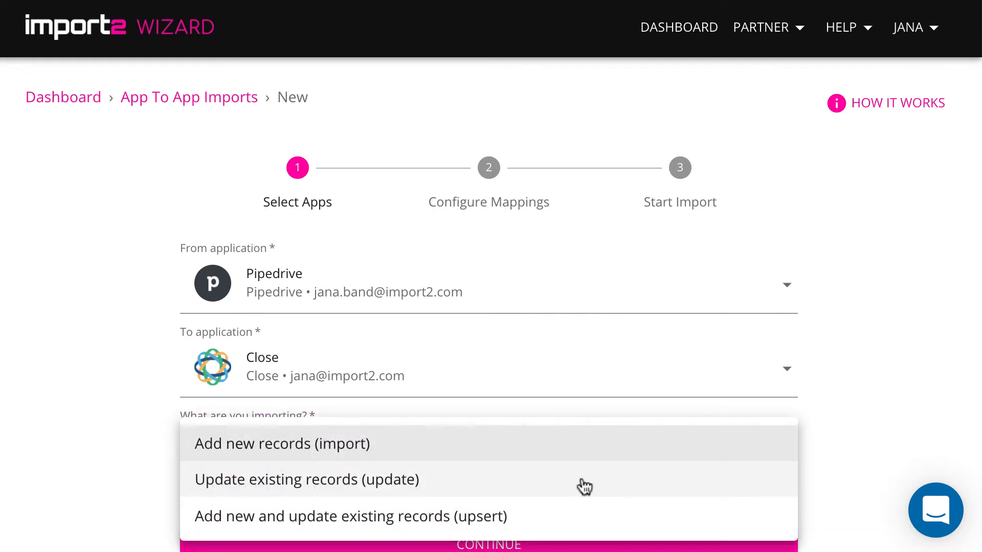
click(307, 479)
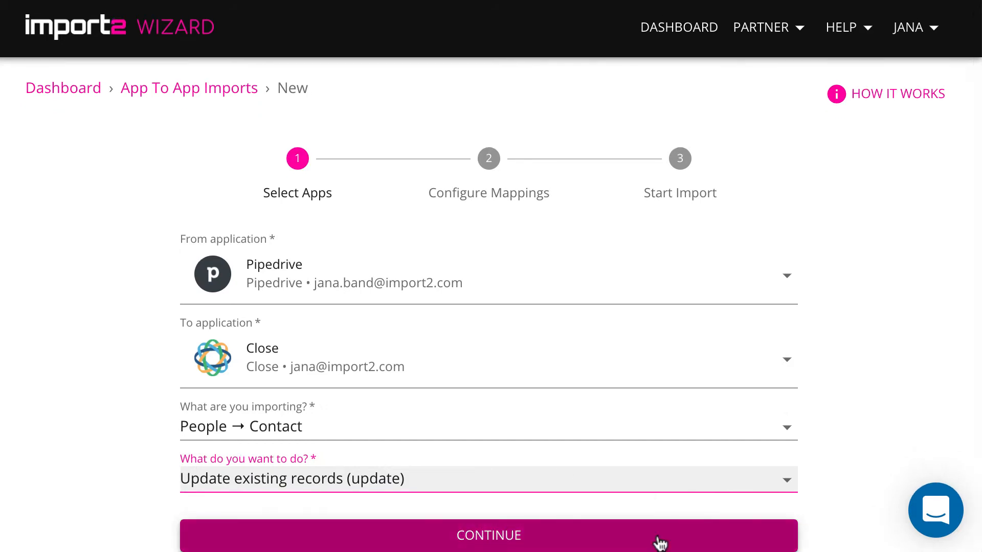
click(489, 536)
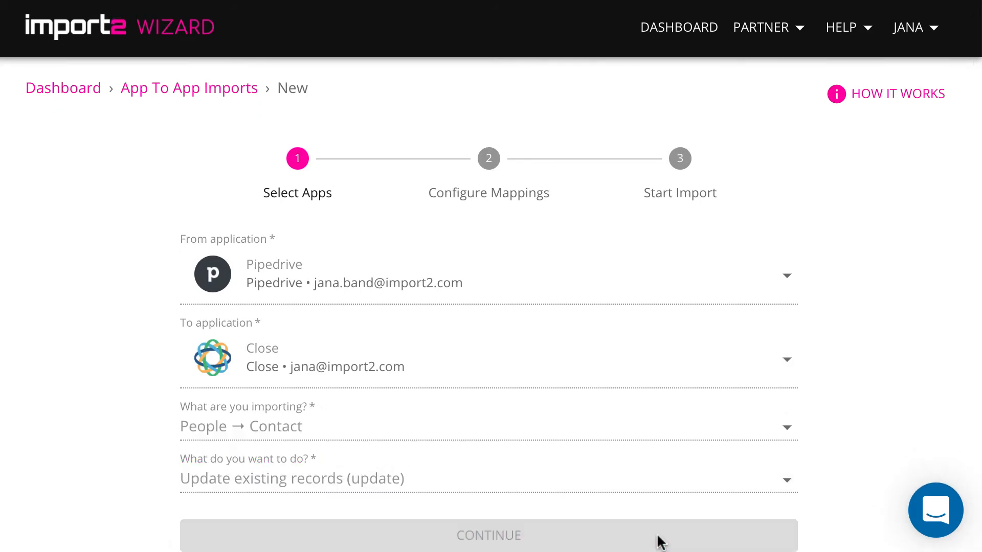
Match existing contacts by mapping Email to Office Email
click(487, 535)
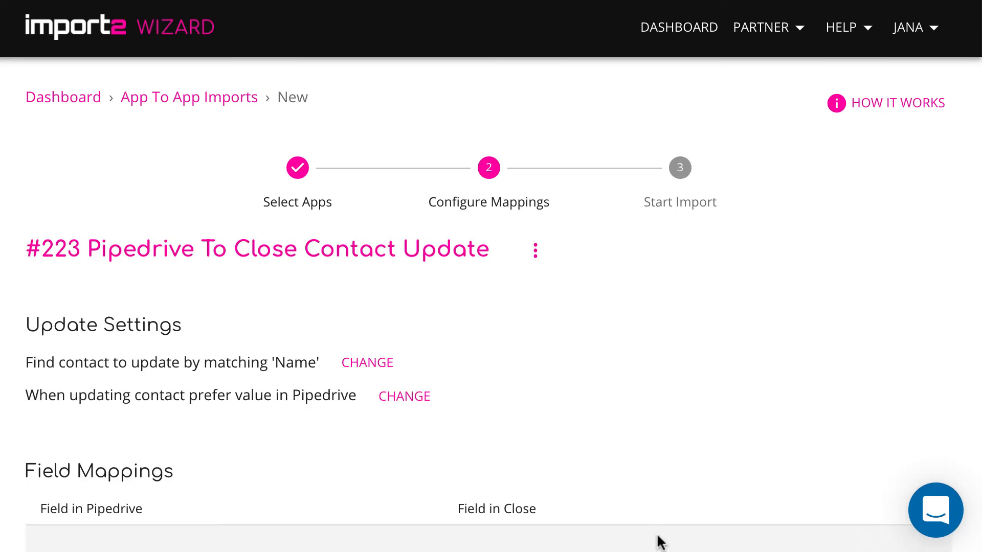
click(367, 362)
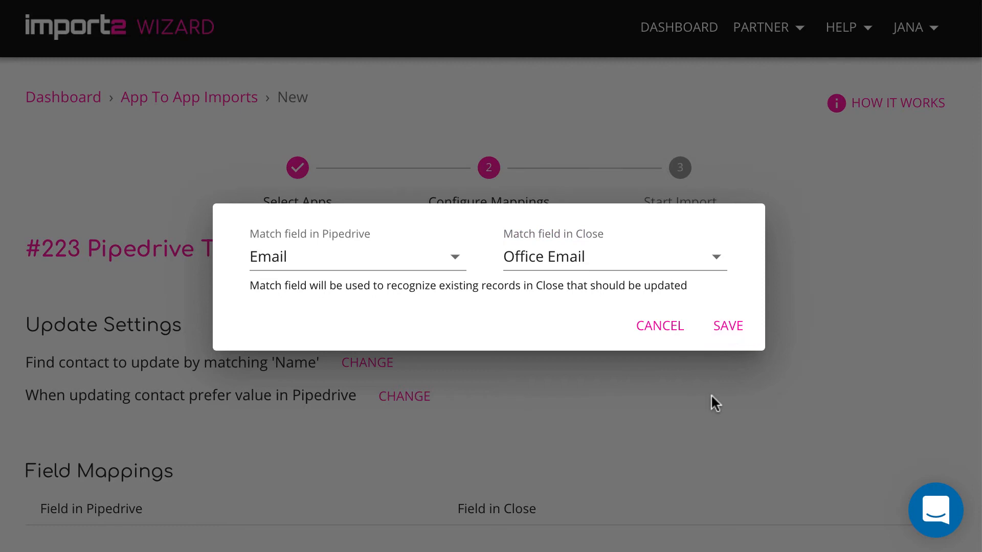
click(727, 326)
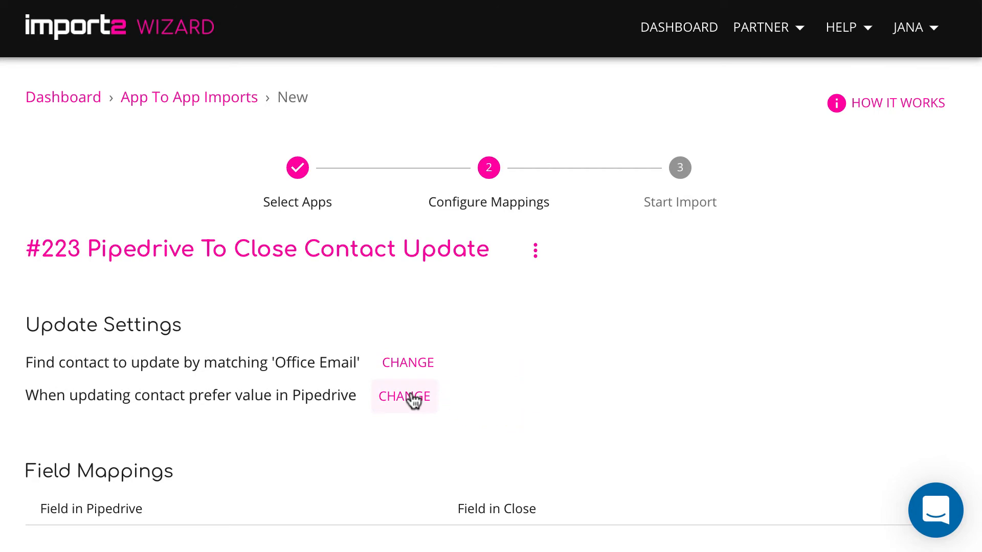
Keep Pipedrive as the preferred value source, leaving the setting unchanged
click(403, 396)
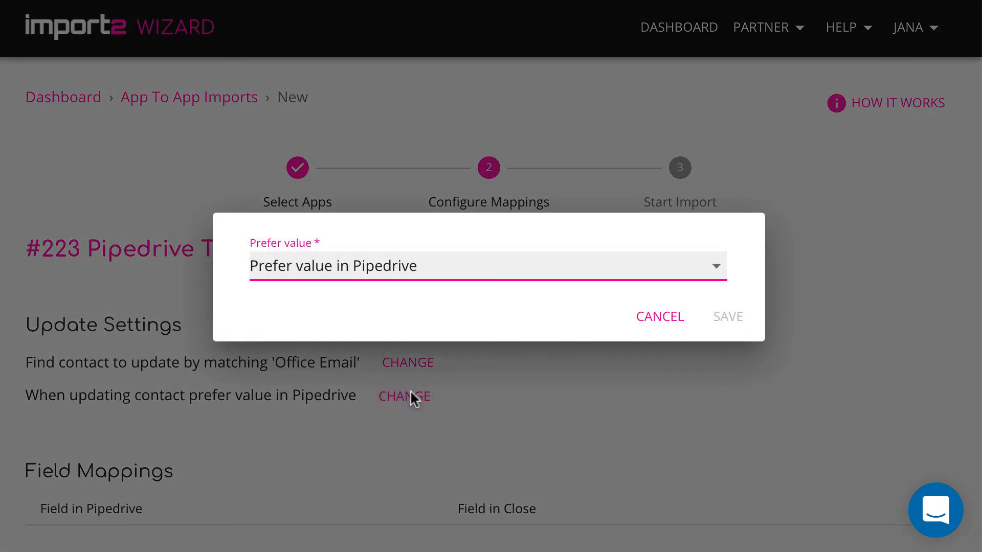
click(487, 265)
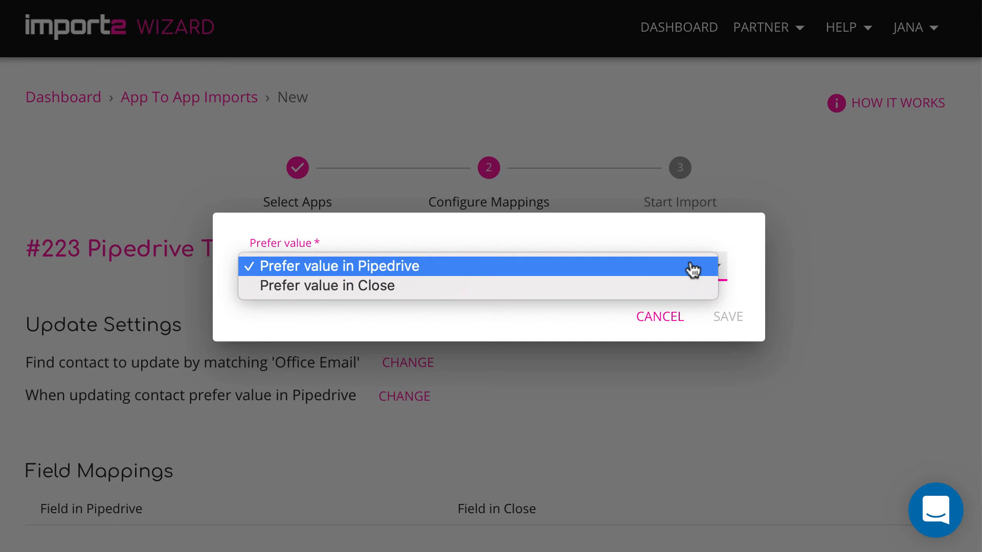
click(336, 265)
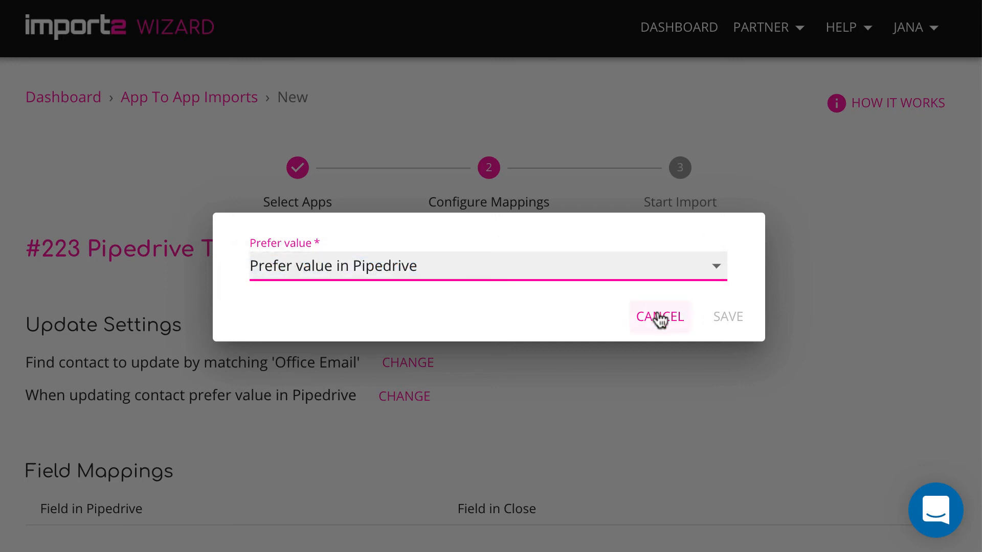
click(659, 316)
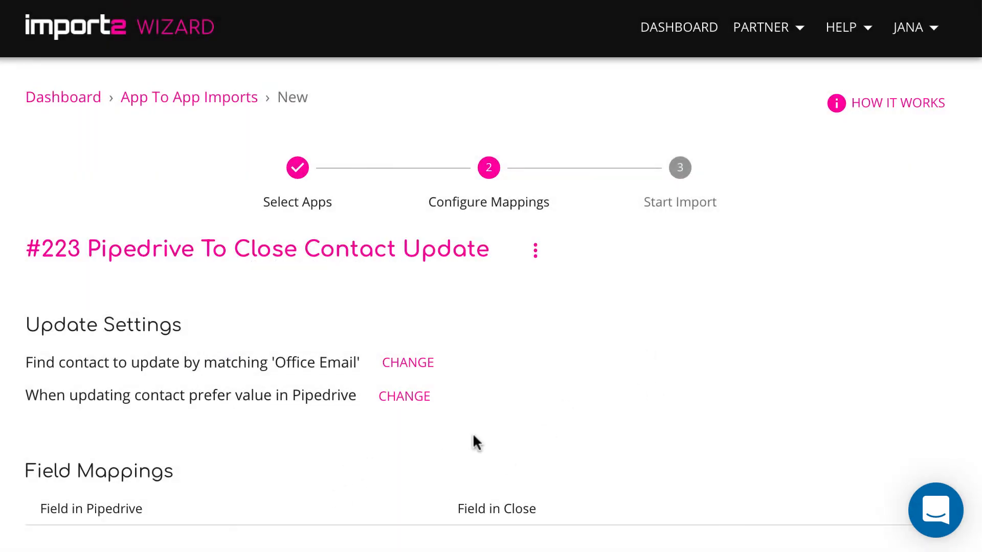
Review the field mappings and launch contact update import #223
scroll(down, 3)
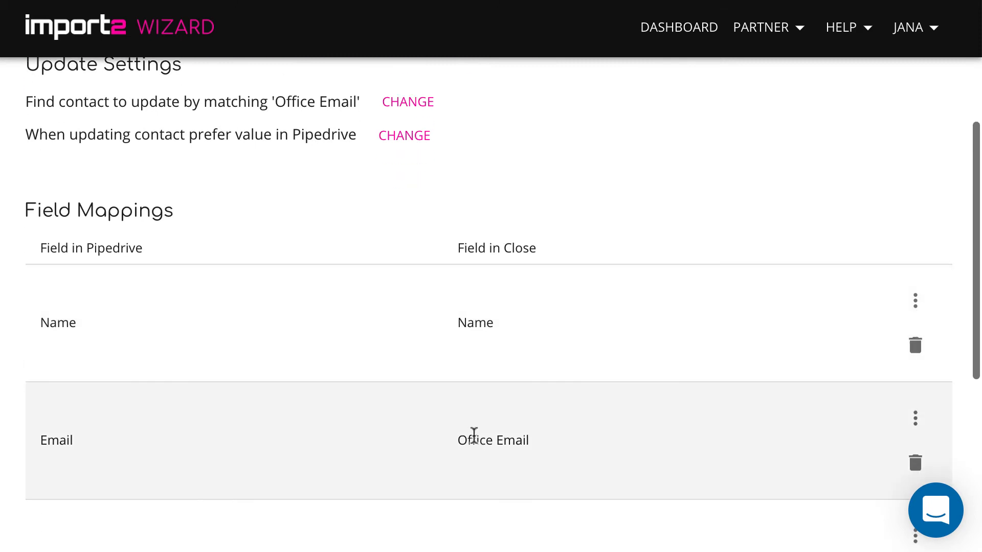
scroll(down, 3)
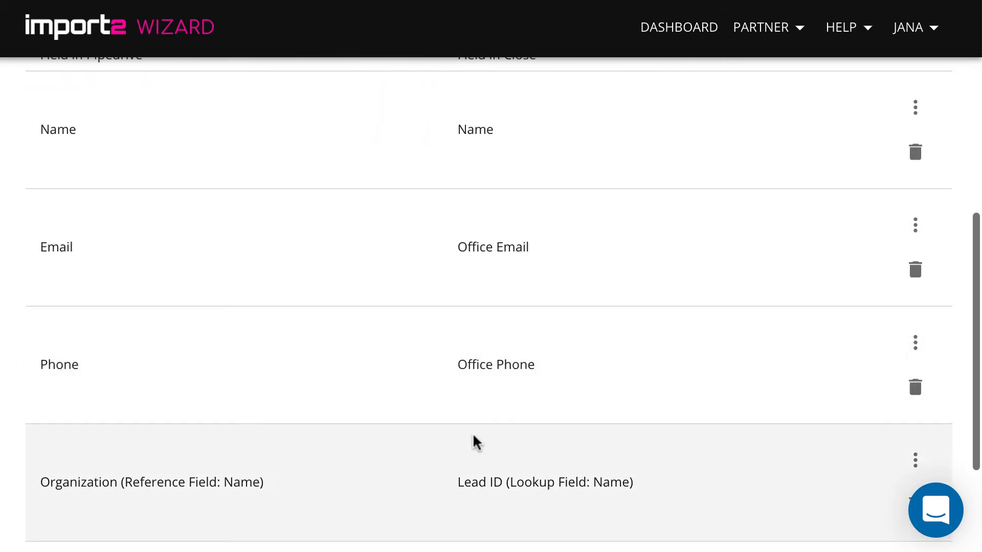
scroll(down, 3)
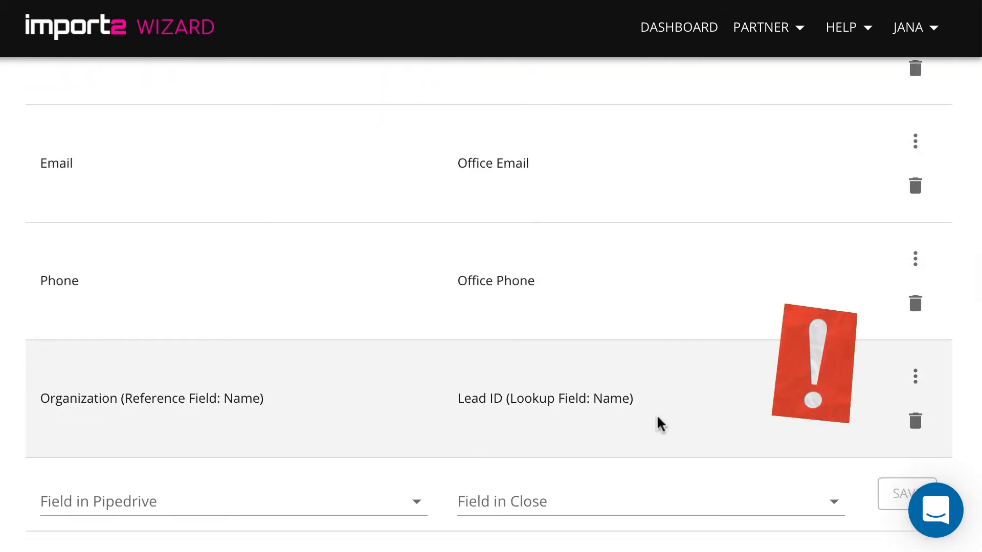
mouse_move(619, 423)
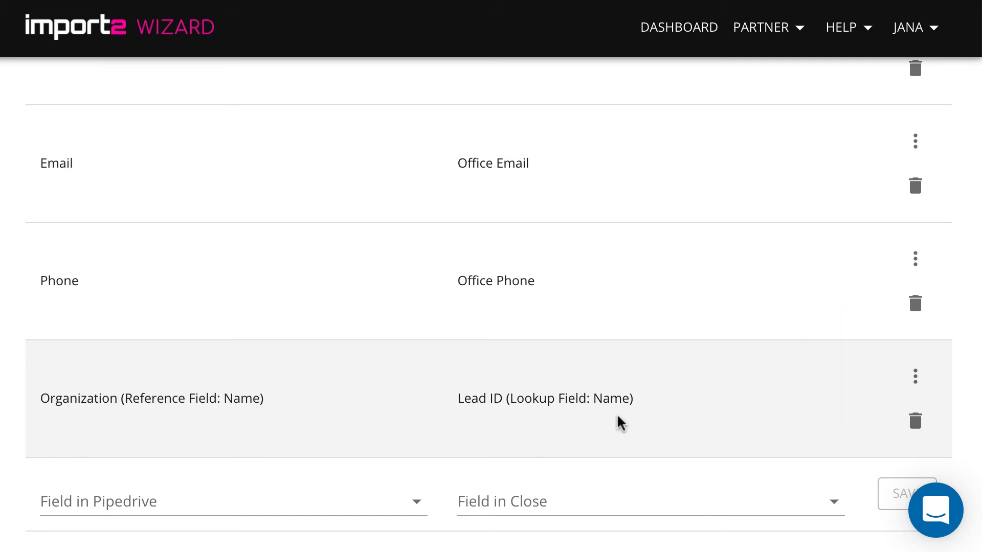
scroll(down, 3)
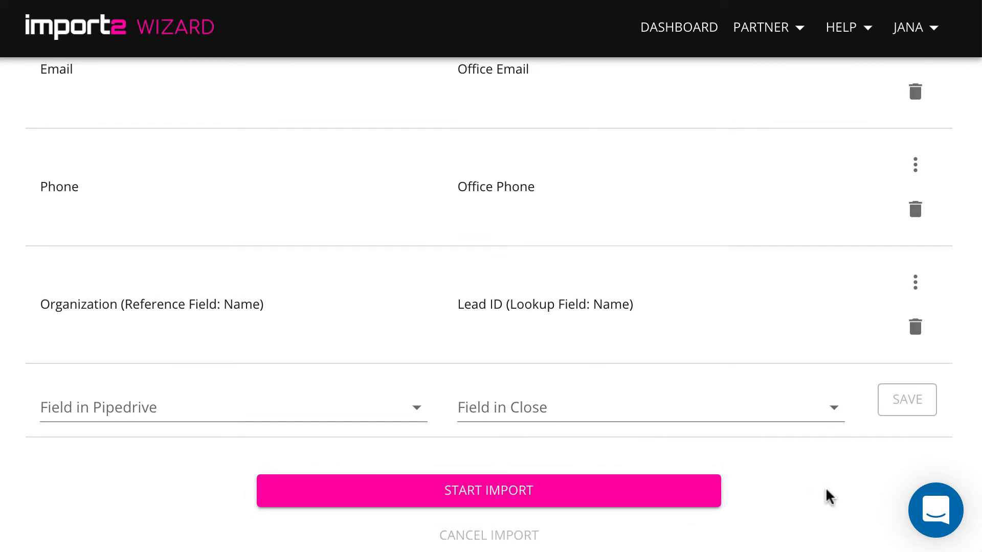
click(488, 491)
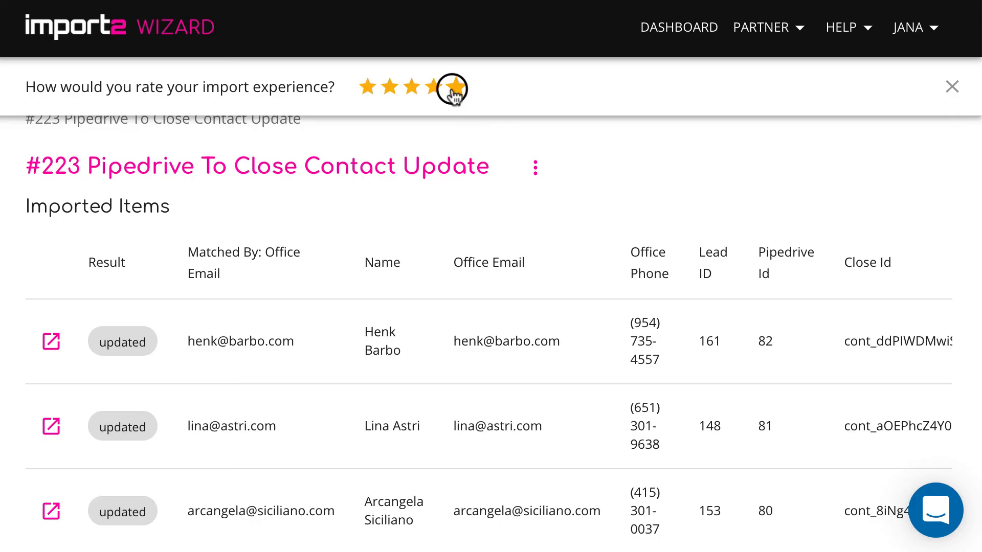
click(950, 86)
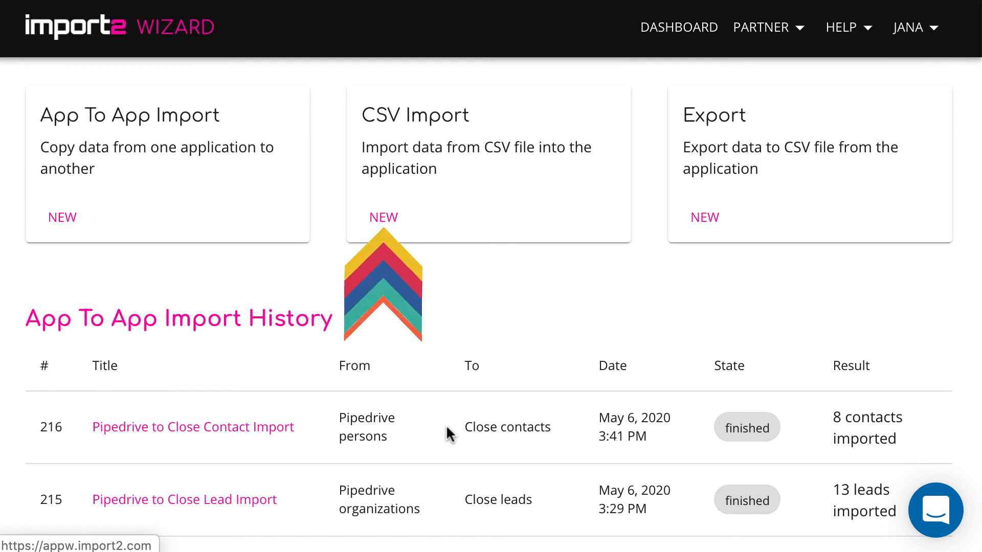
Create a CSV import of Task records into Close from Close.io tasks.csv
click(383, 218)
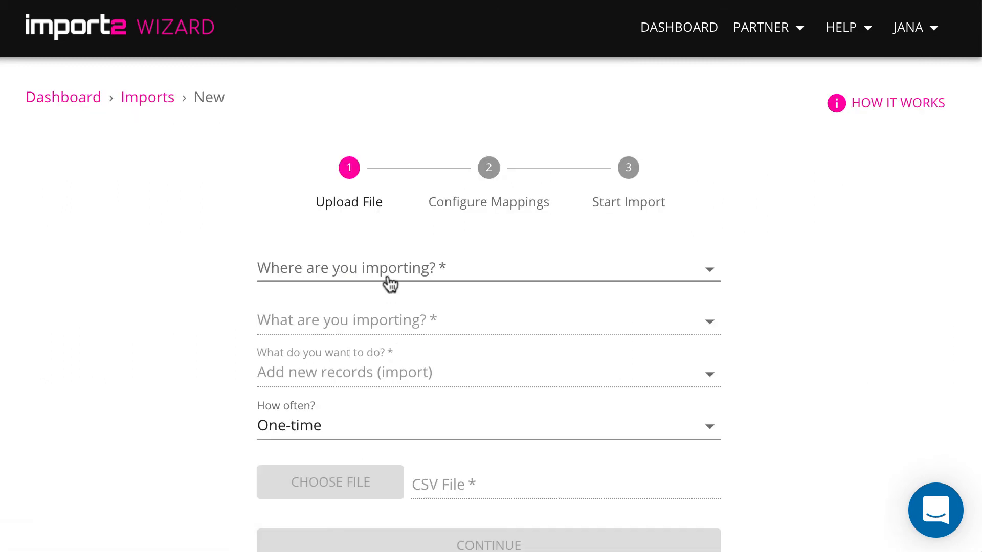
click(482, 268)
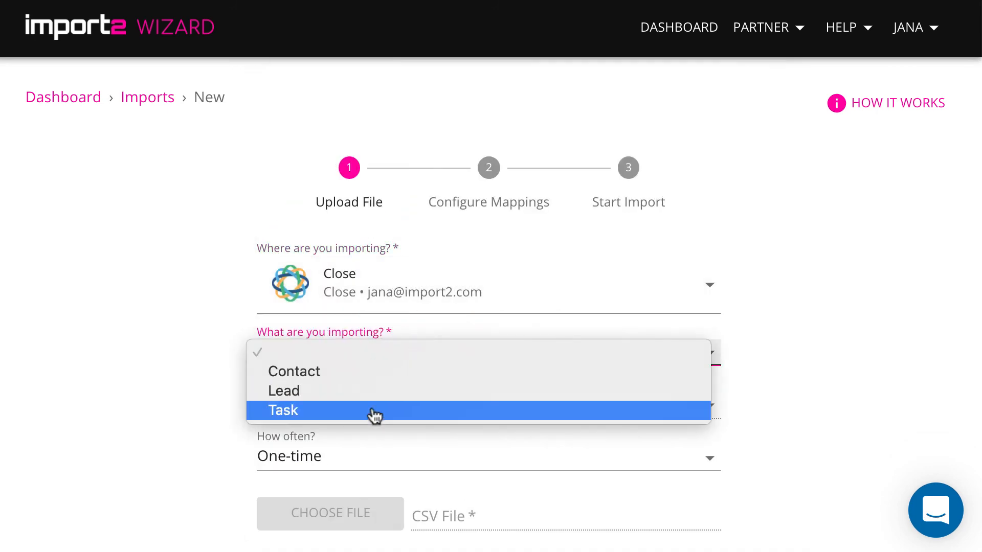
click(283, 410)
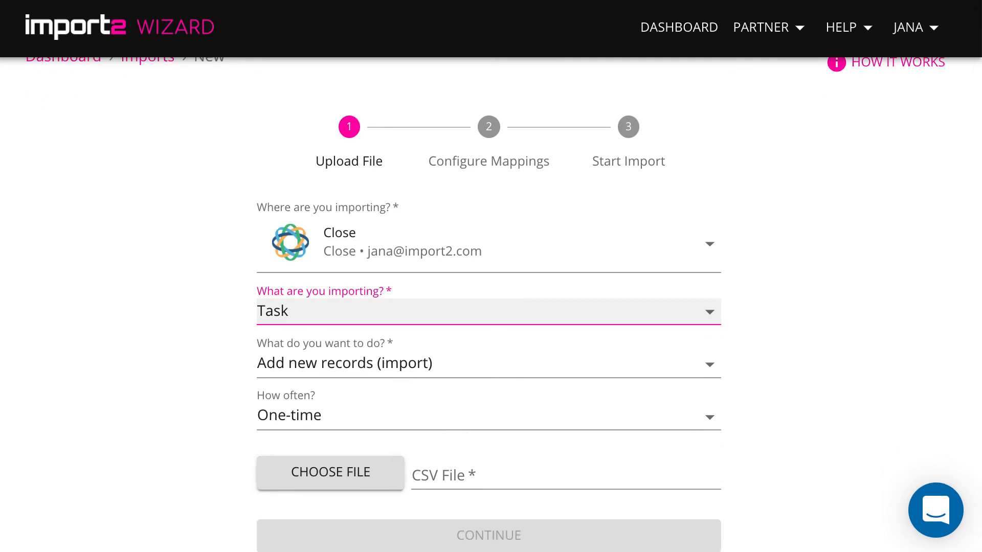
click(329, 472)
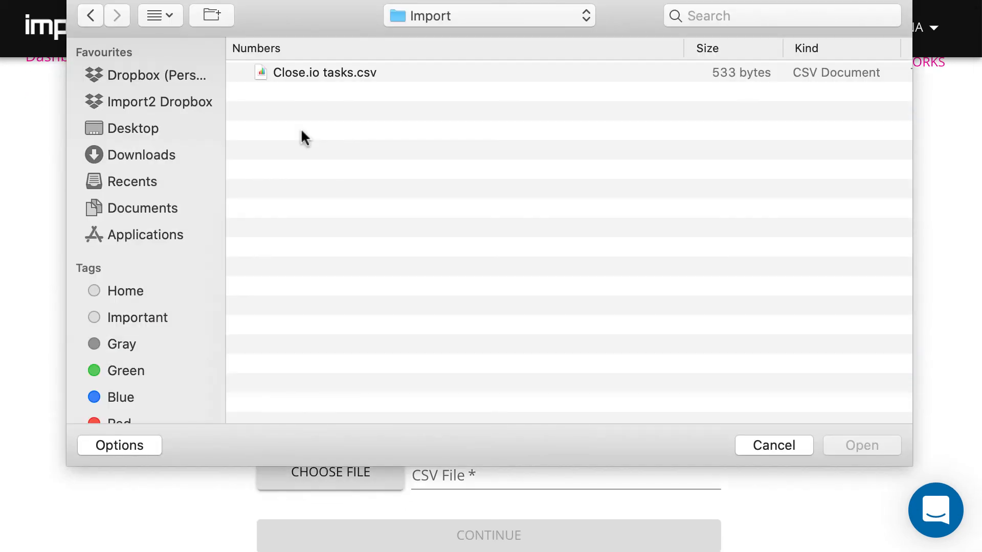
click(342, 72)
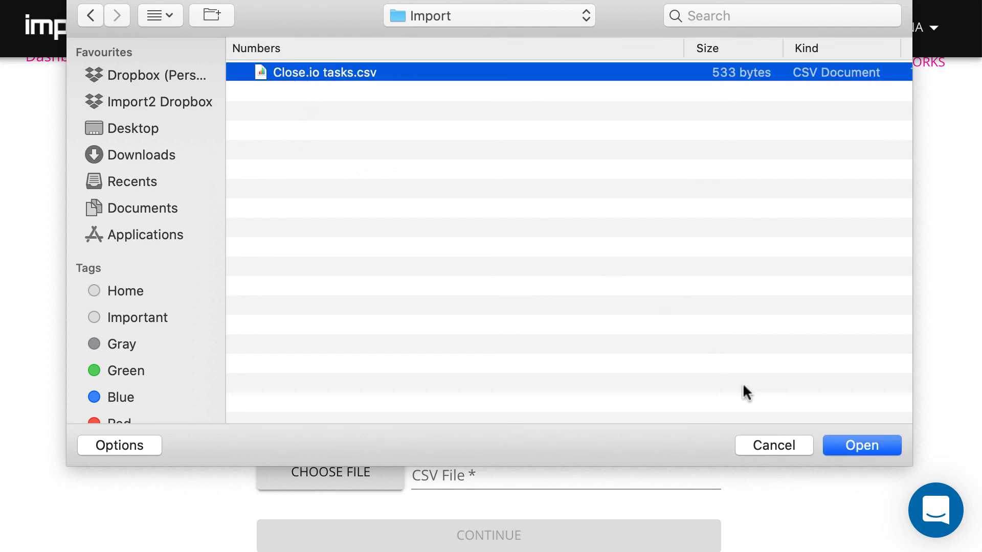
click(861, 445)
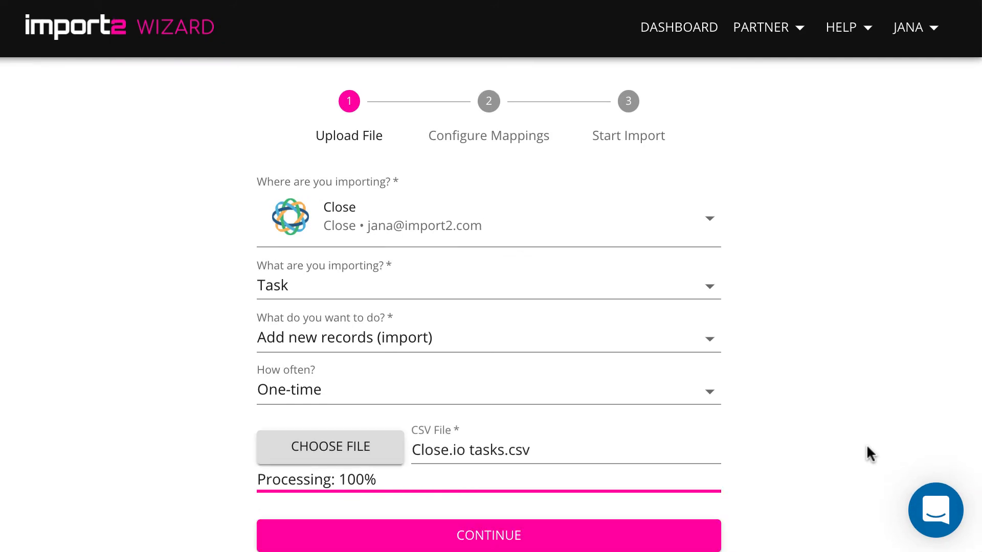
click(488, 535)
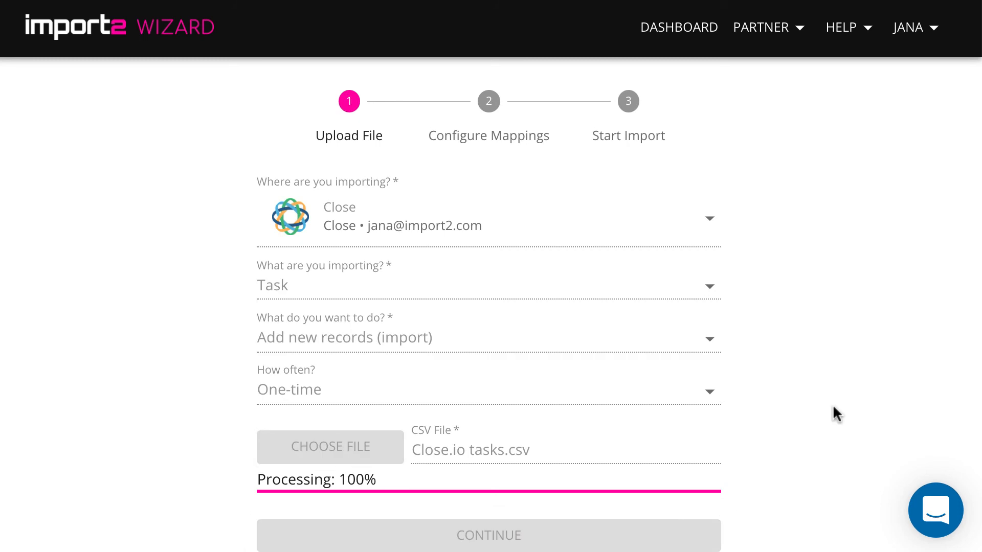
Map Content to Task Description and Date to Date in 12/31/2017 format
click(488, 535)
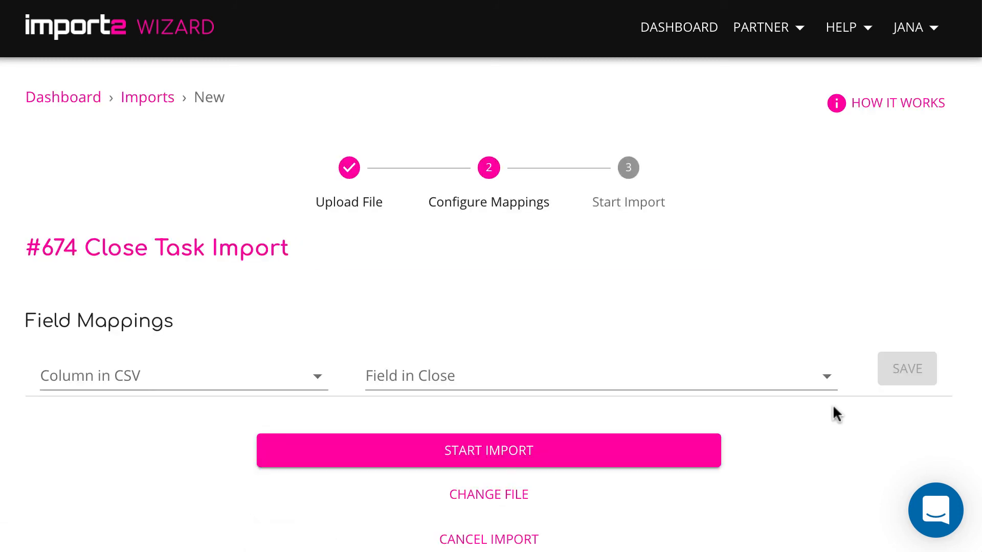
click(600, 376)
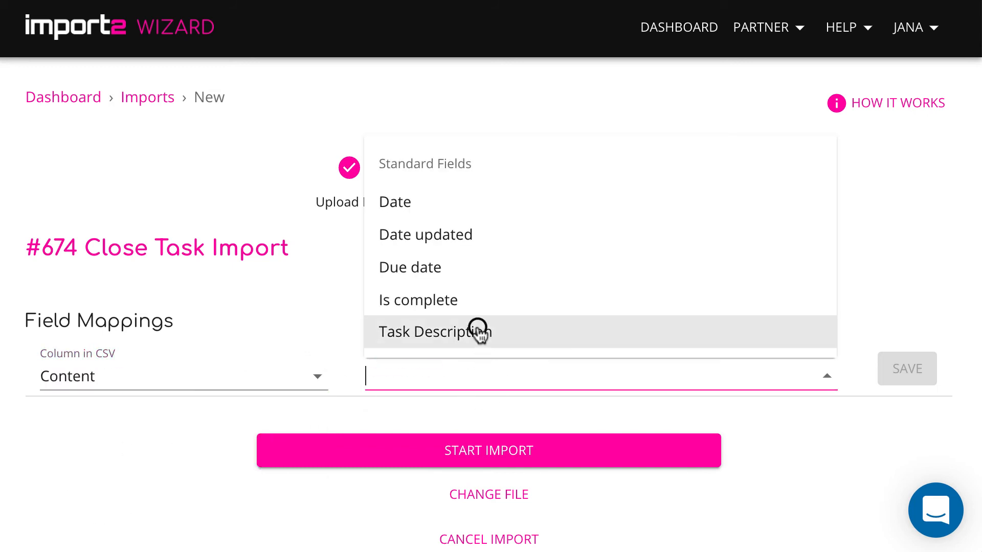
click(433, 332)
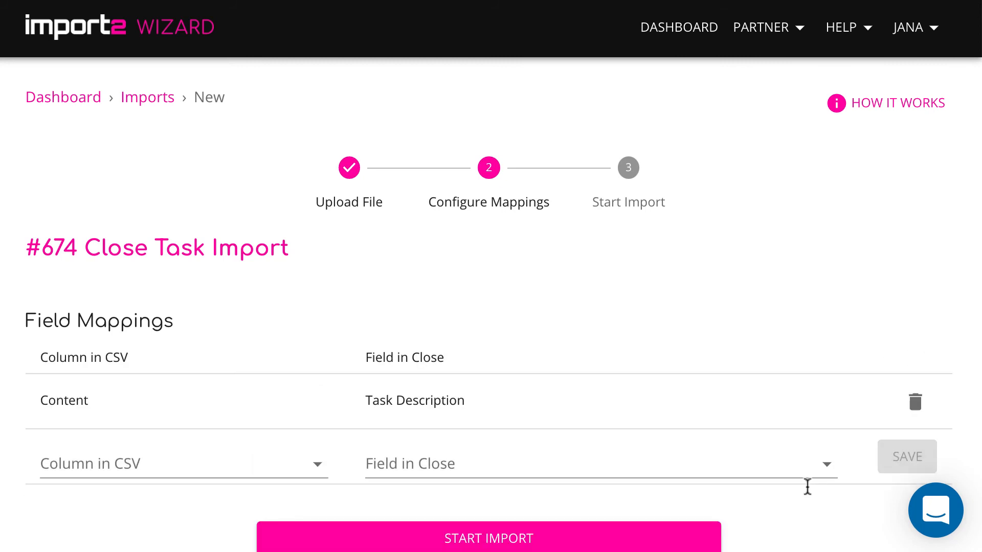
scroll(down, 3)
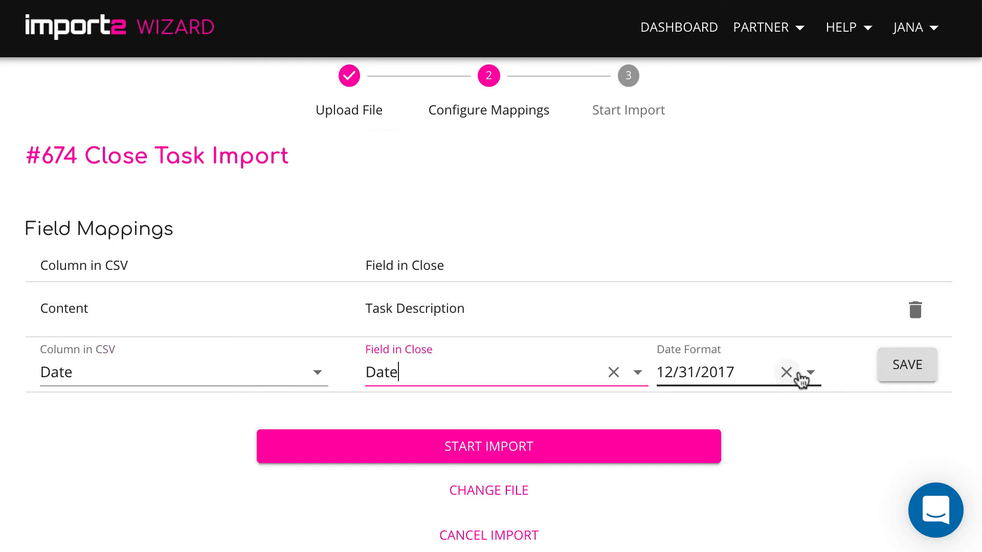
click(811, 372)
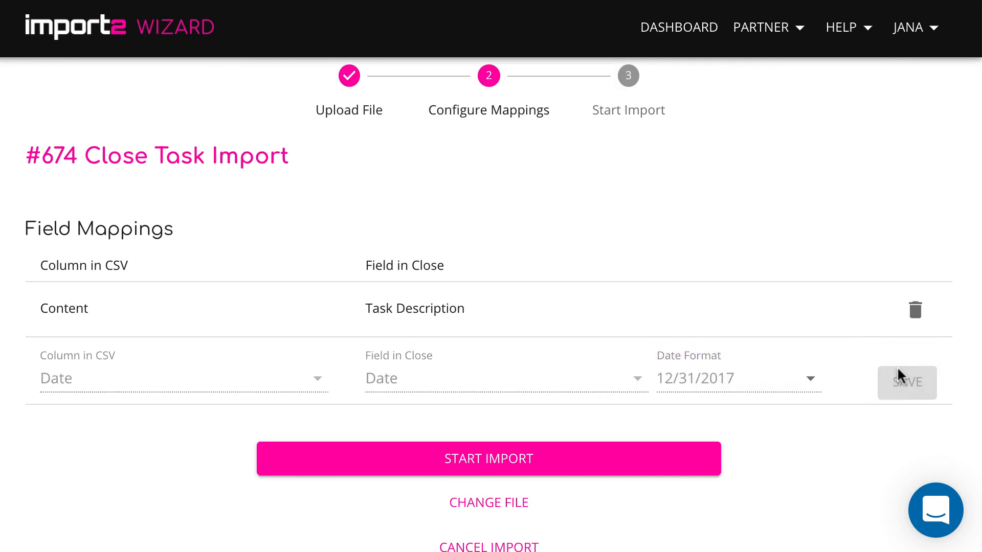
Save the Date mapping and map Lead Name to Lead, looked up by Name
click(906, 383)
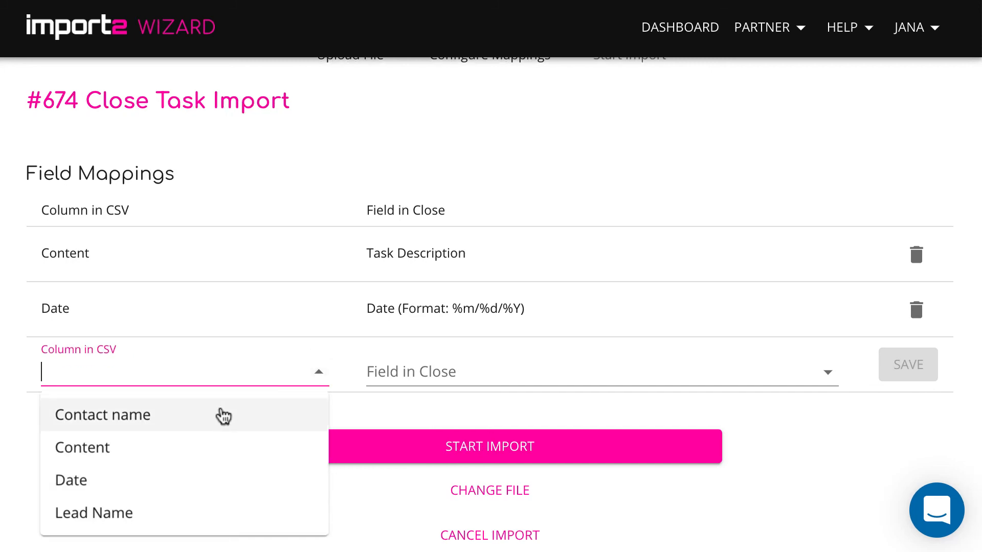
click(94, 513)
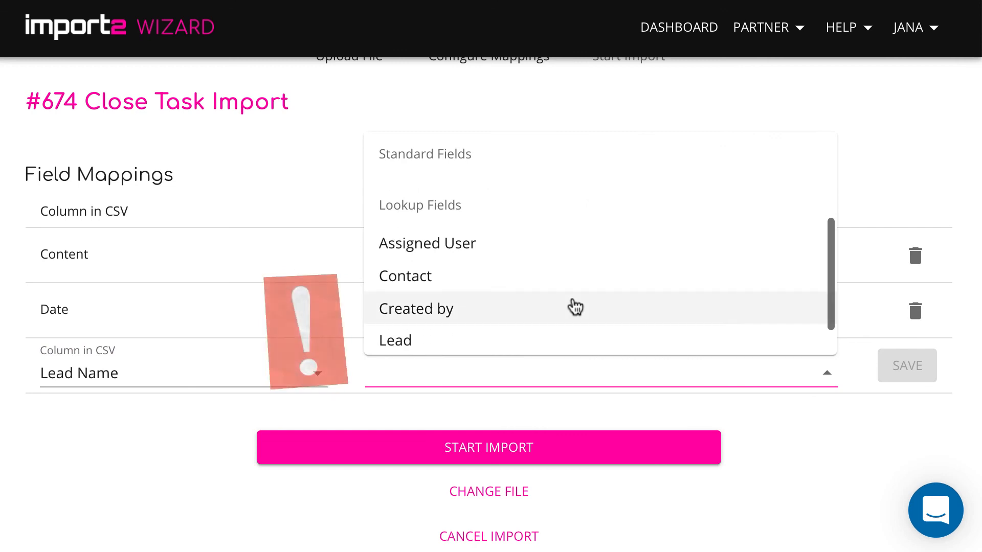
click(396, 340)
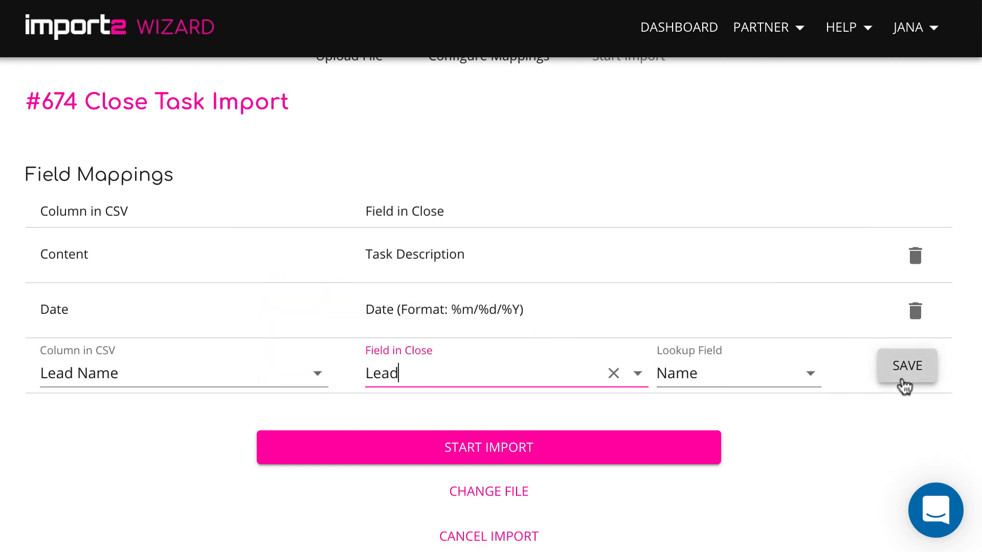
click(905, 366)
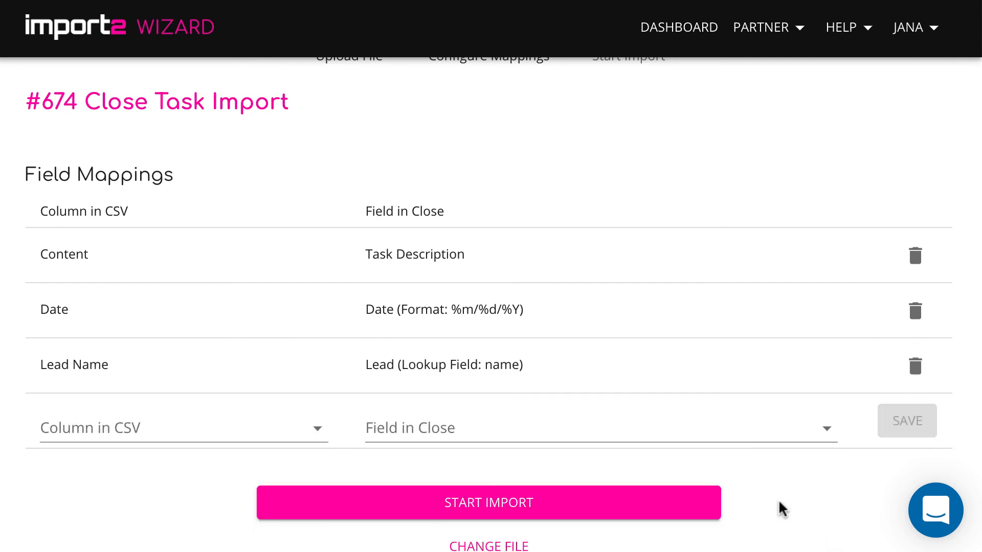
Map Contact name to Contact, looked up by Name
click(181, 427)
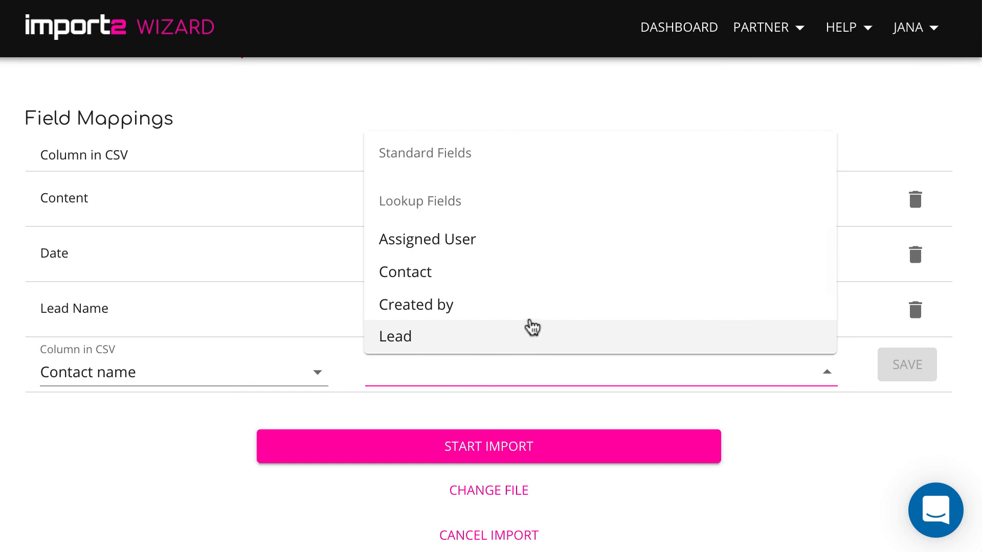
click(404, 270)
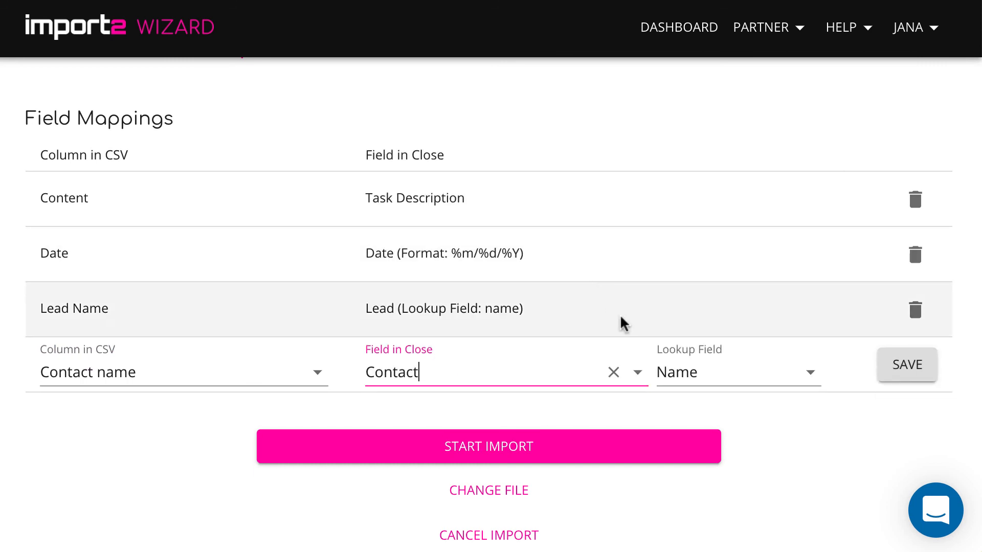
click(906, 365)
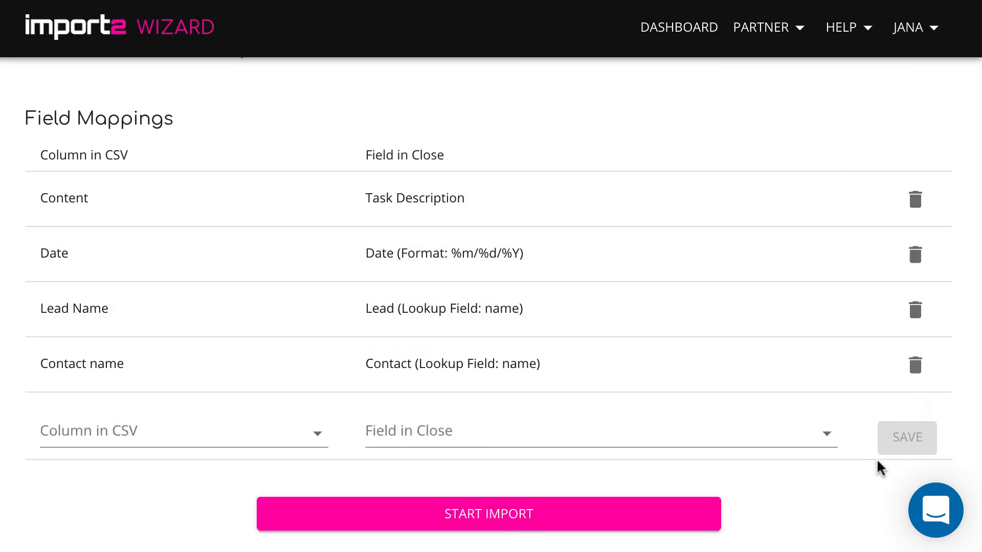
scroll(down, 3)
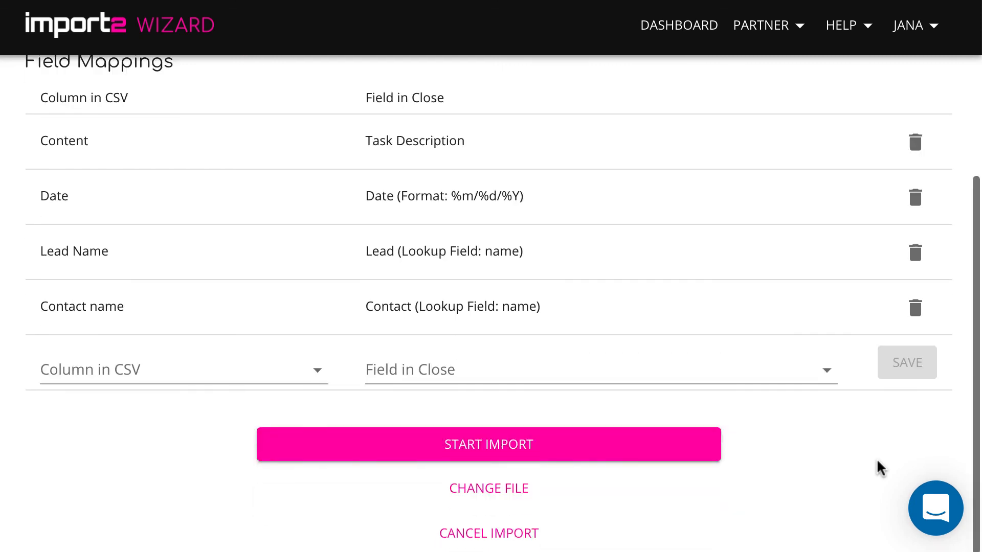
Import the 5 tasks into Close and open the first imported task there
click(489, 444)
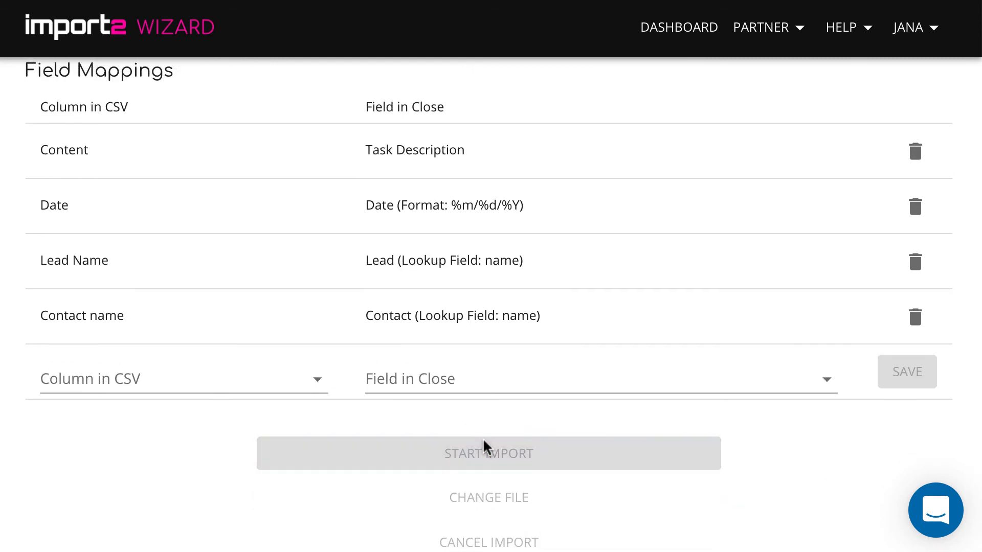
click(488, 454)
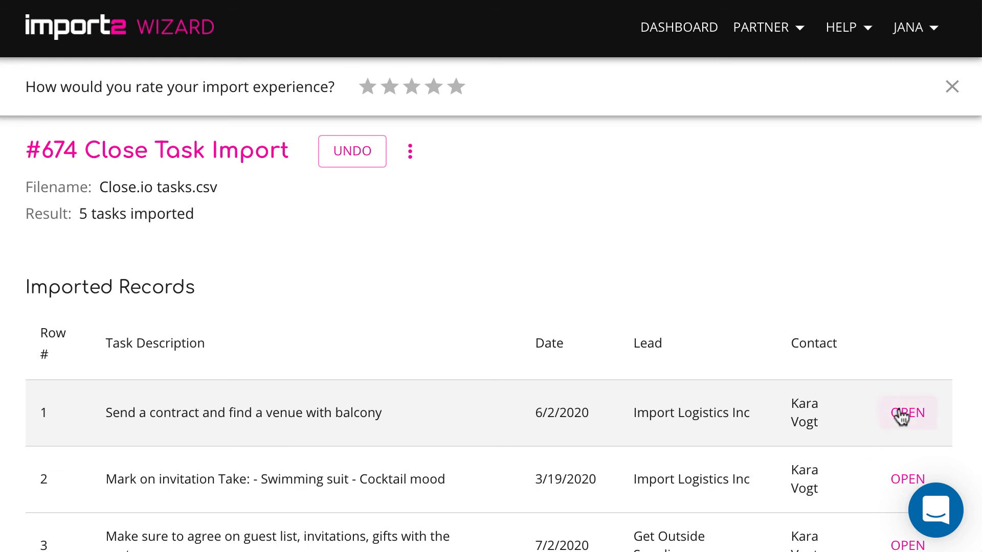
click(906, 412)
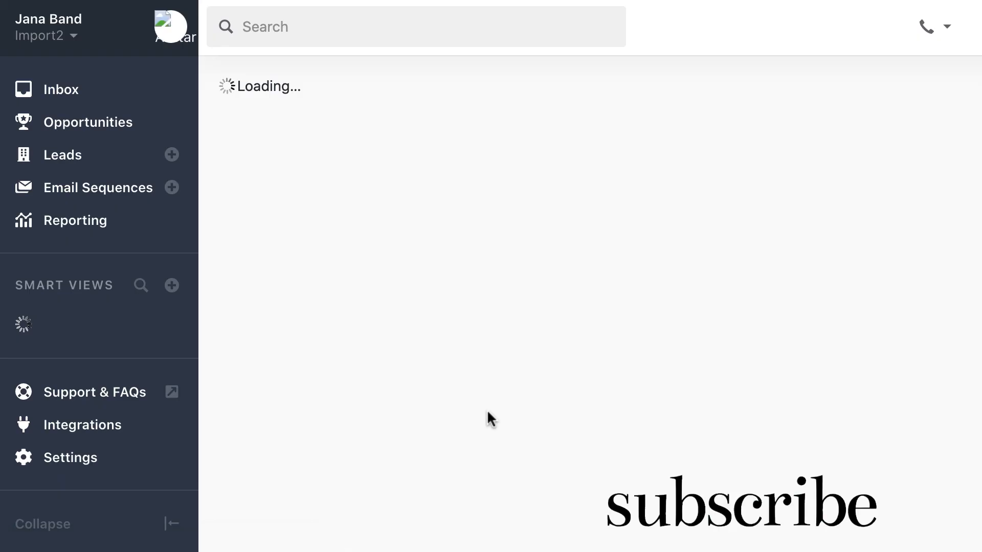